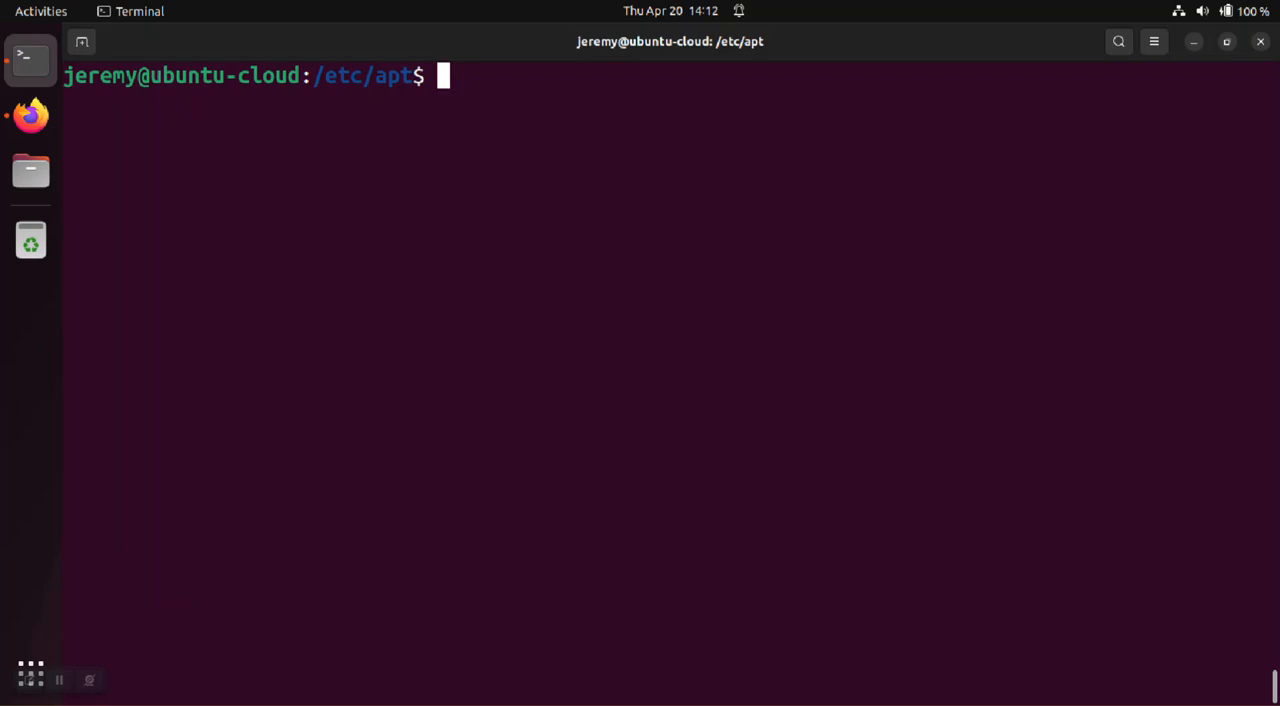
Run sudo apt update to surface the HashiCorp legacy trusted.gpg keyring warning.
type("cat trusted.gpg | sudo gpg")
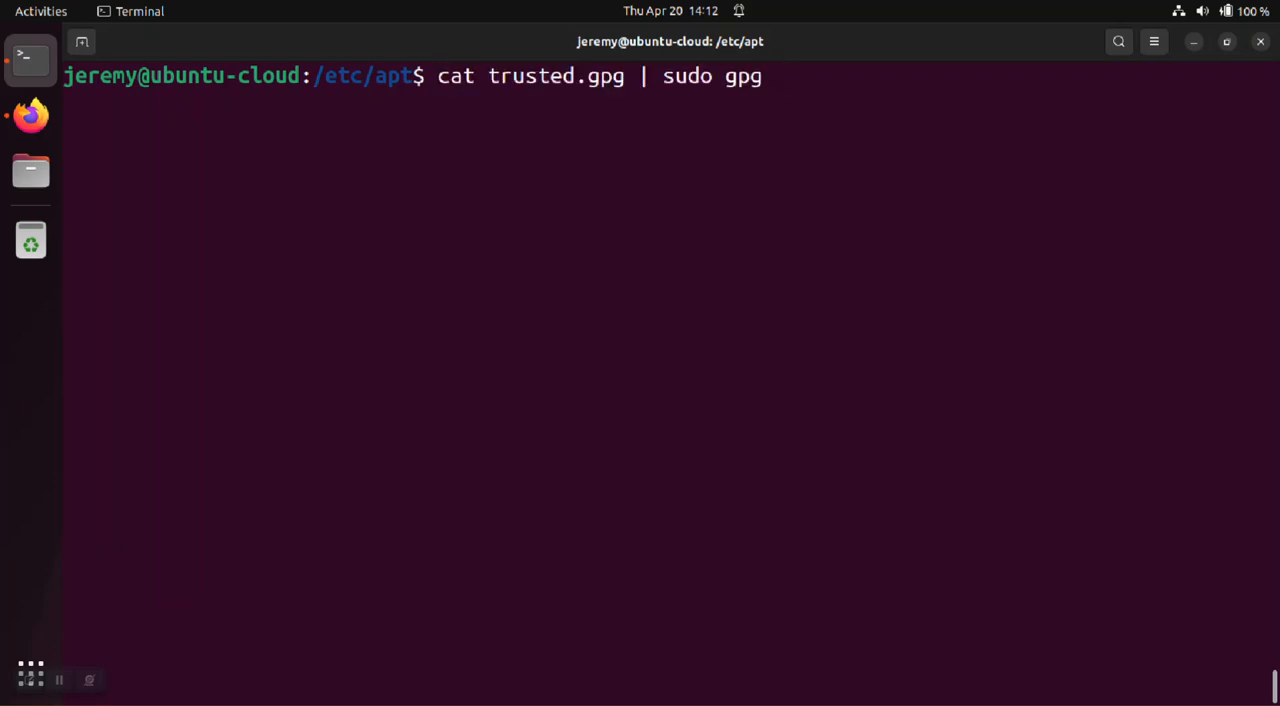
type("sudo apt update")
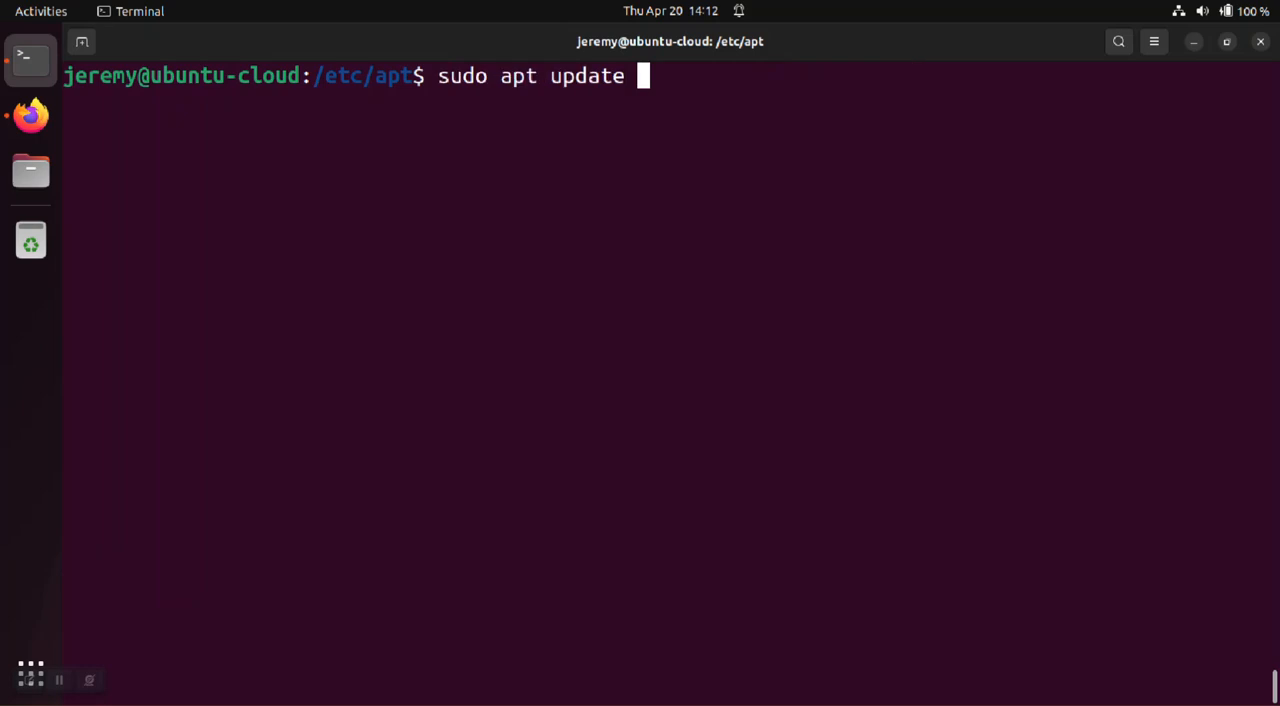
key("Return")
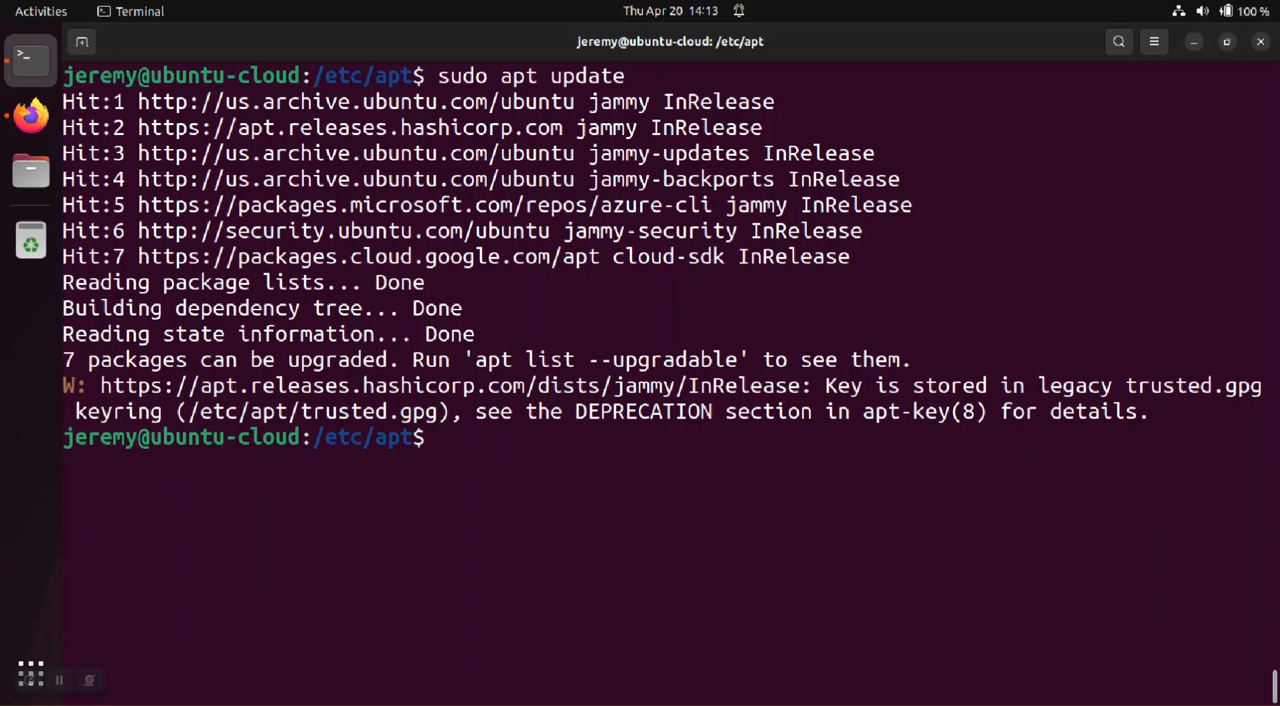
List /etc/apt with ls -lah to show trusted.gpg, trusted.gpg~ and trusted.gpg.d.
type("ls")
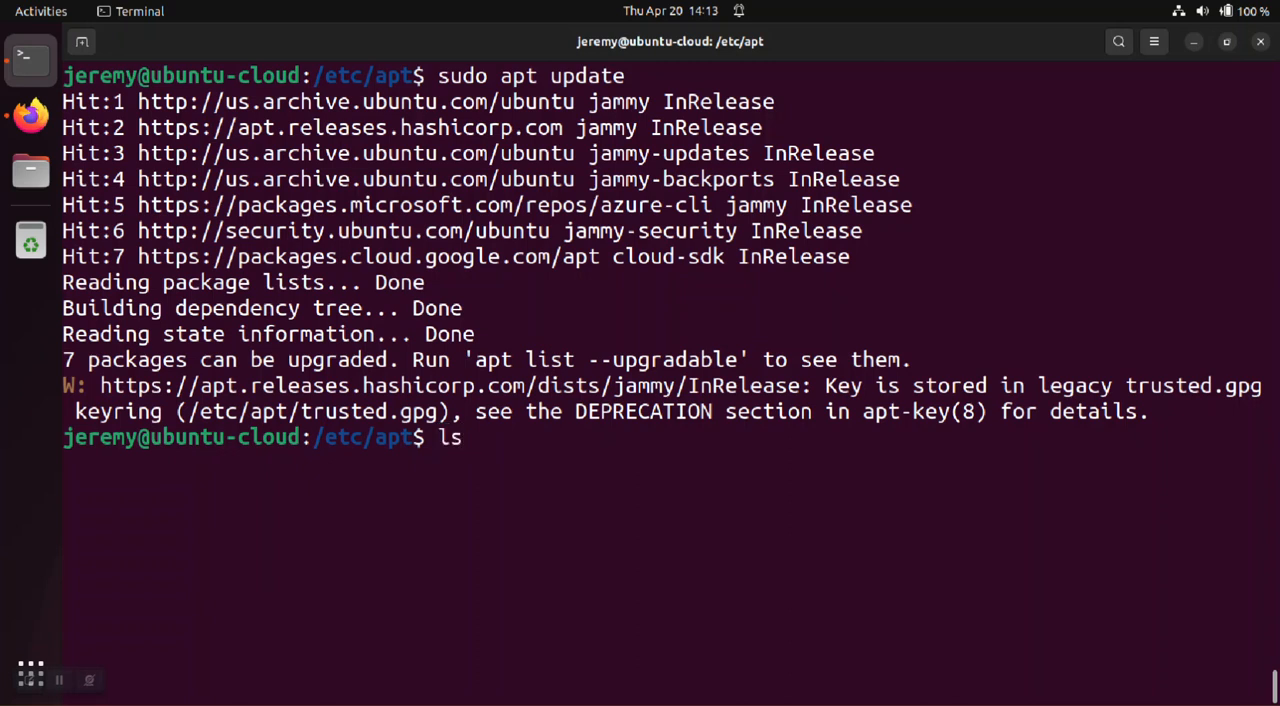
type("-lah")
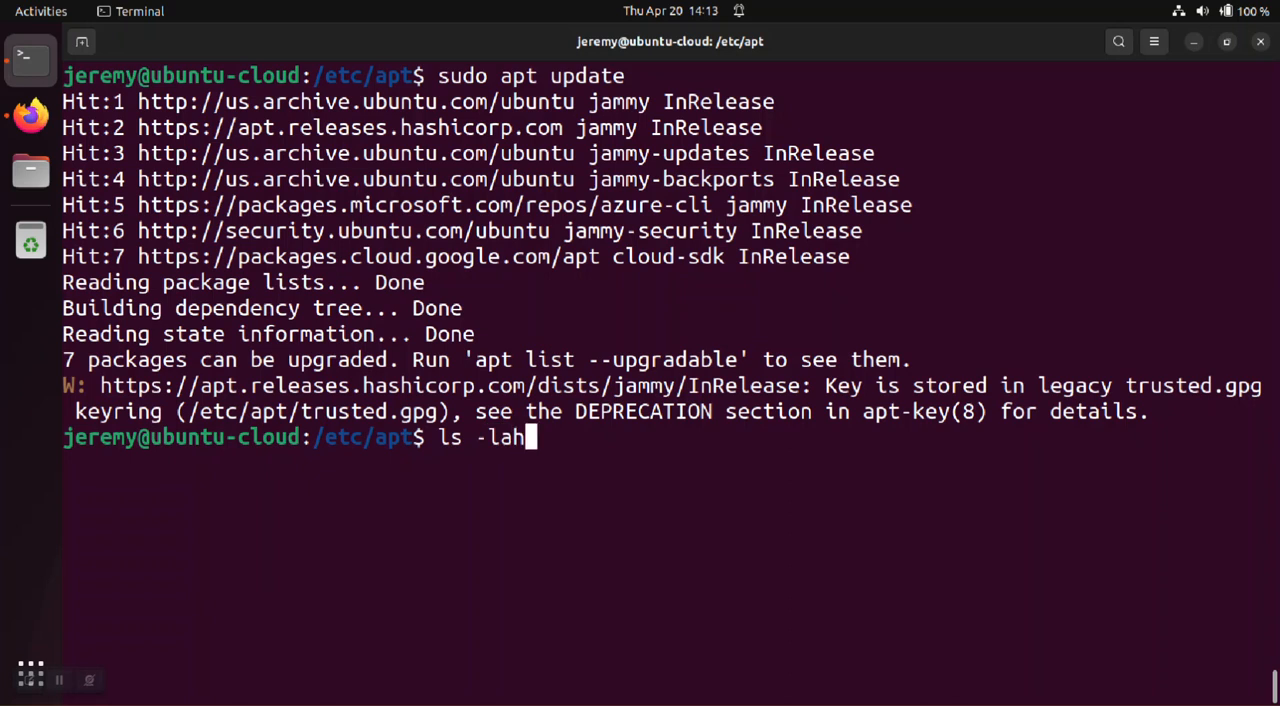
key("Return")
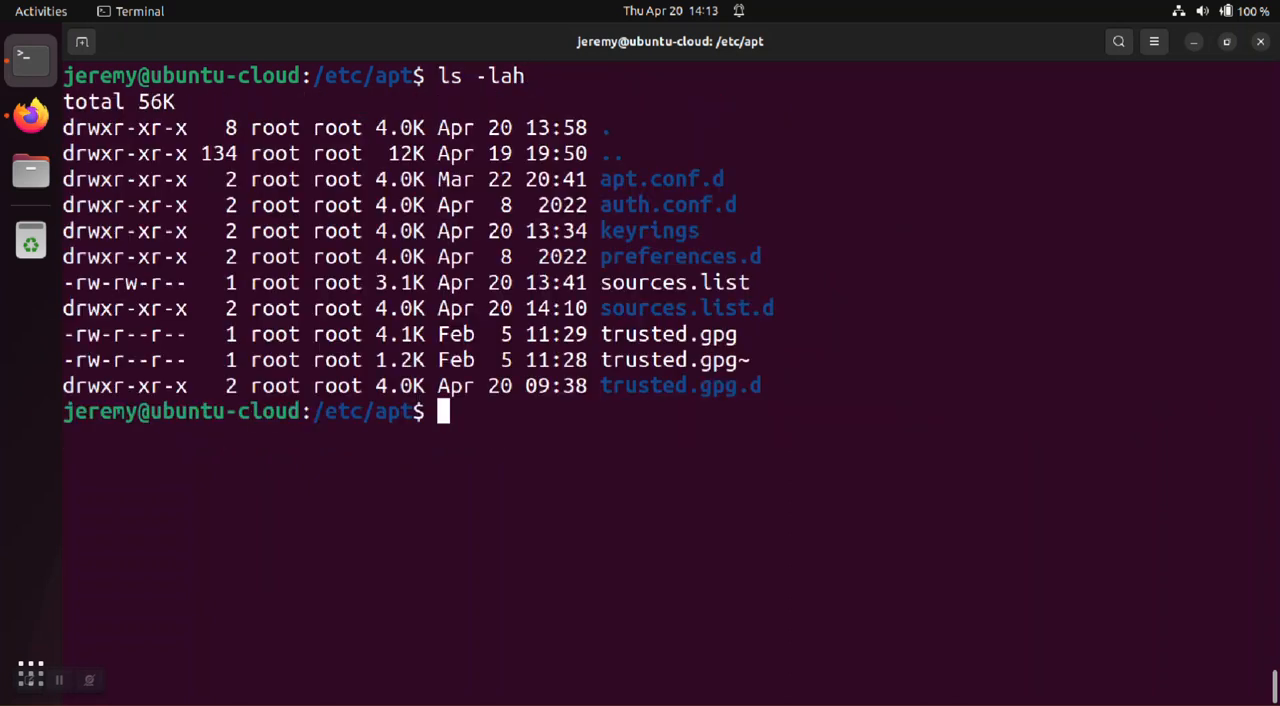
double_click(668, 334)
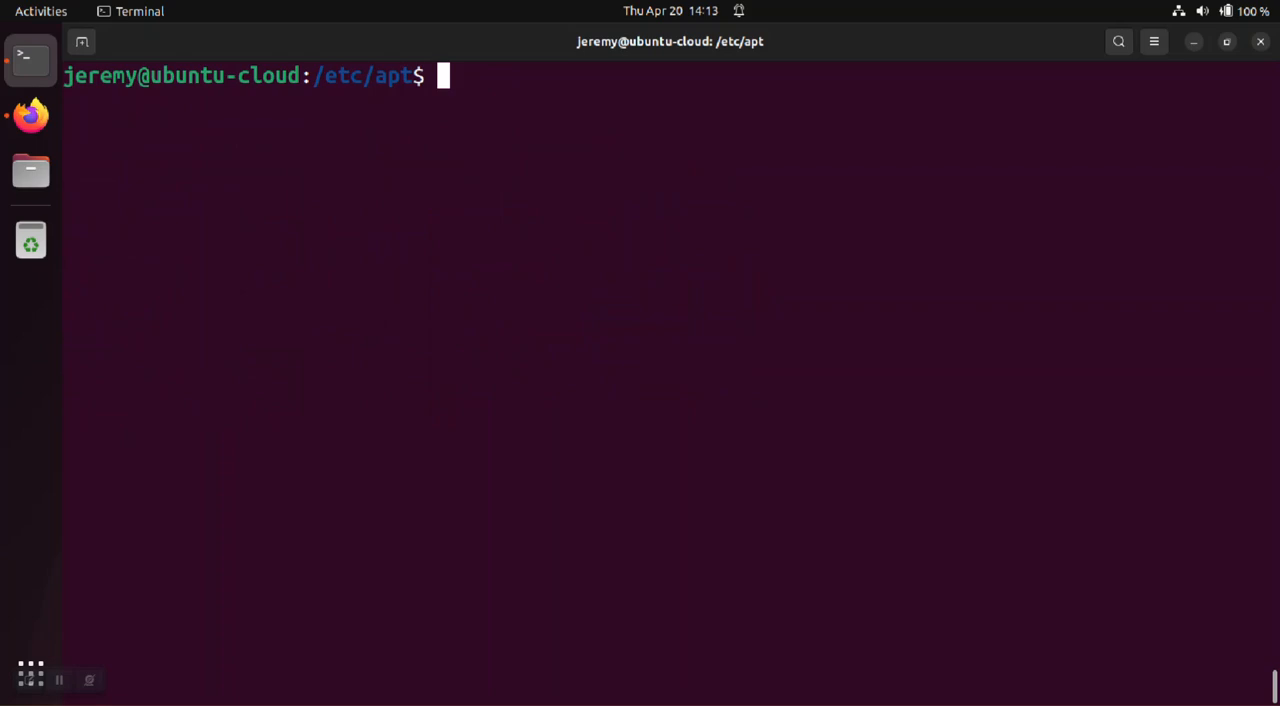
type("cat trusted.gpg |")
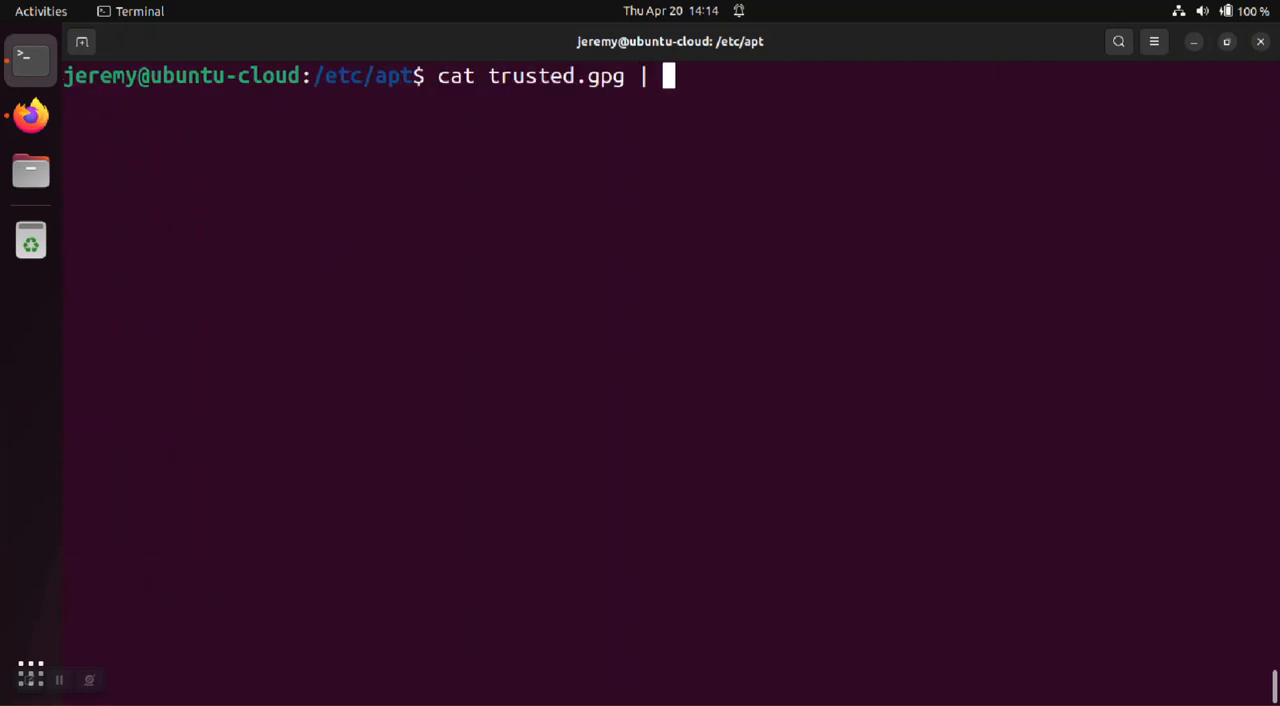
type("sudo g")
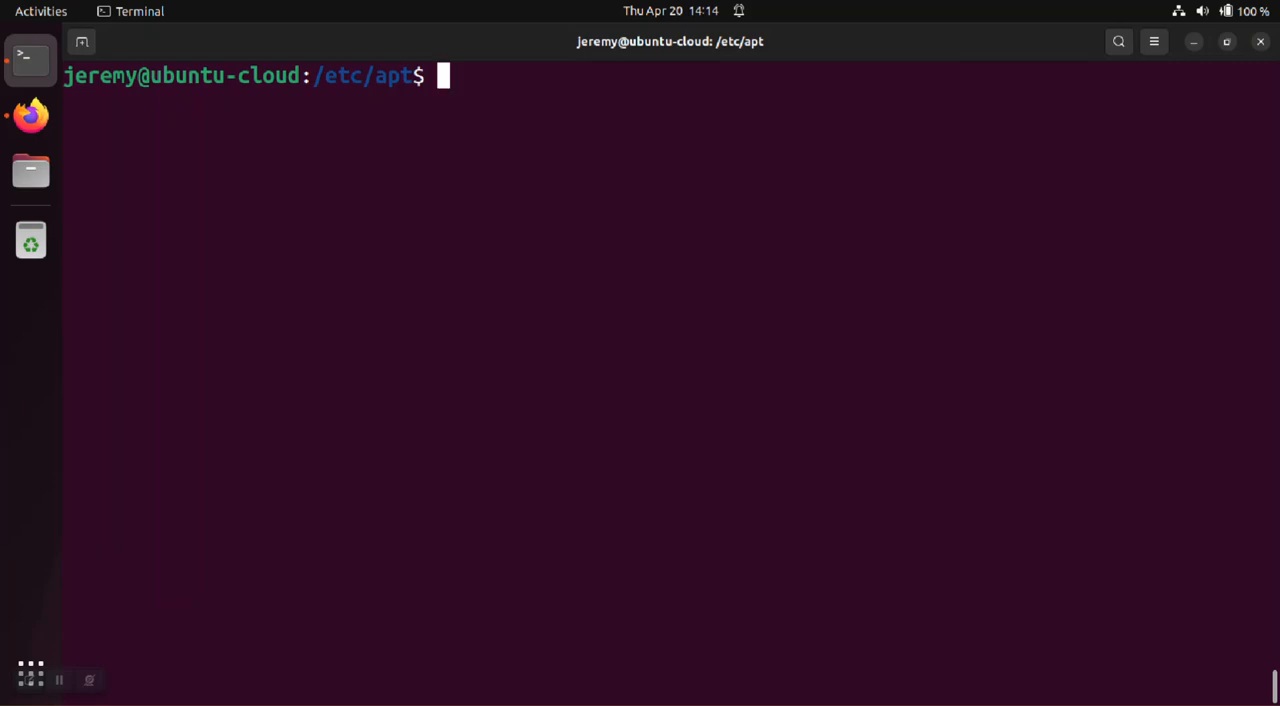
mouse_move(30, 115)
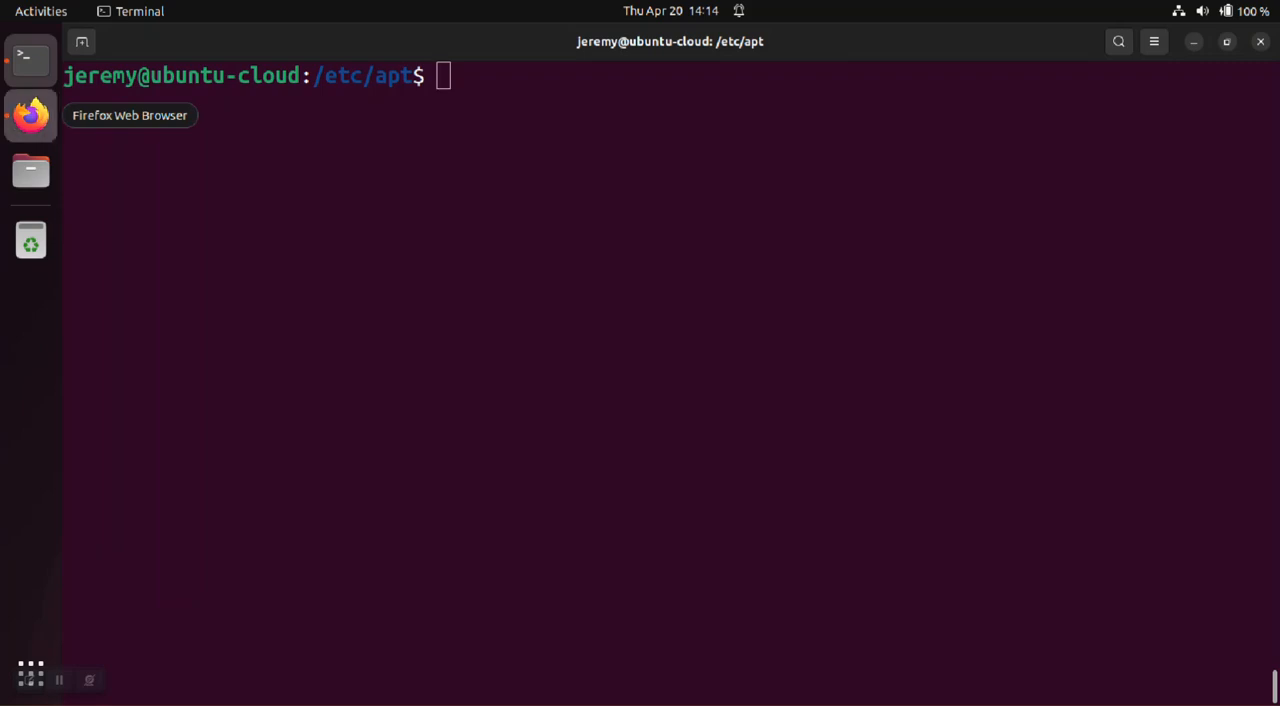
left_click(30, 113)
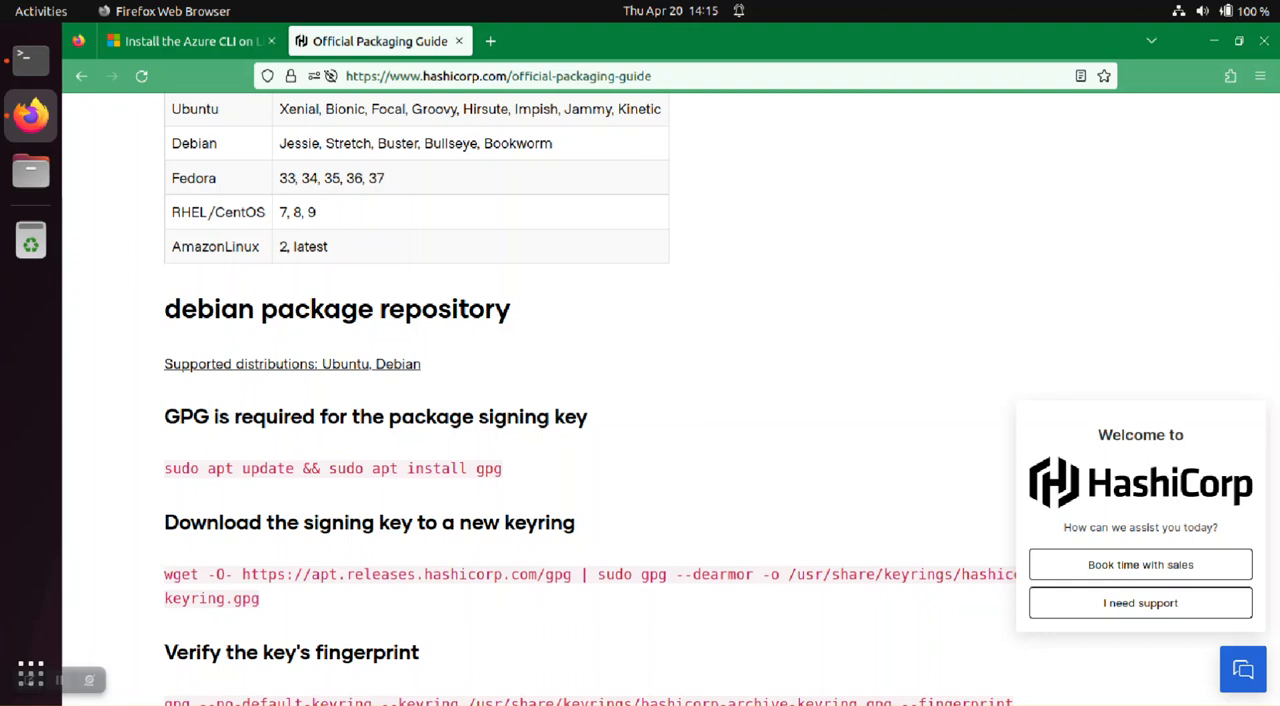
scroll("down", 3)
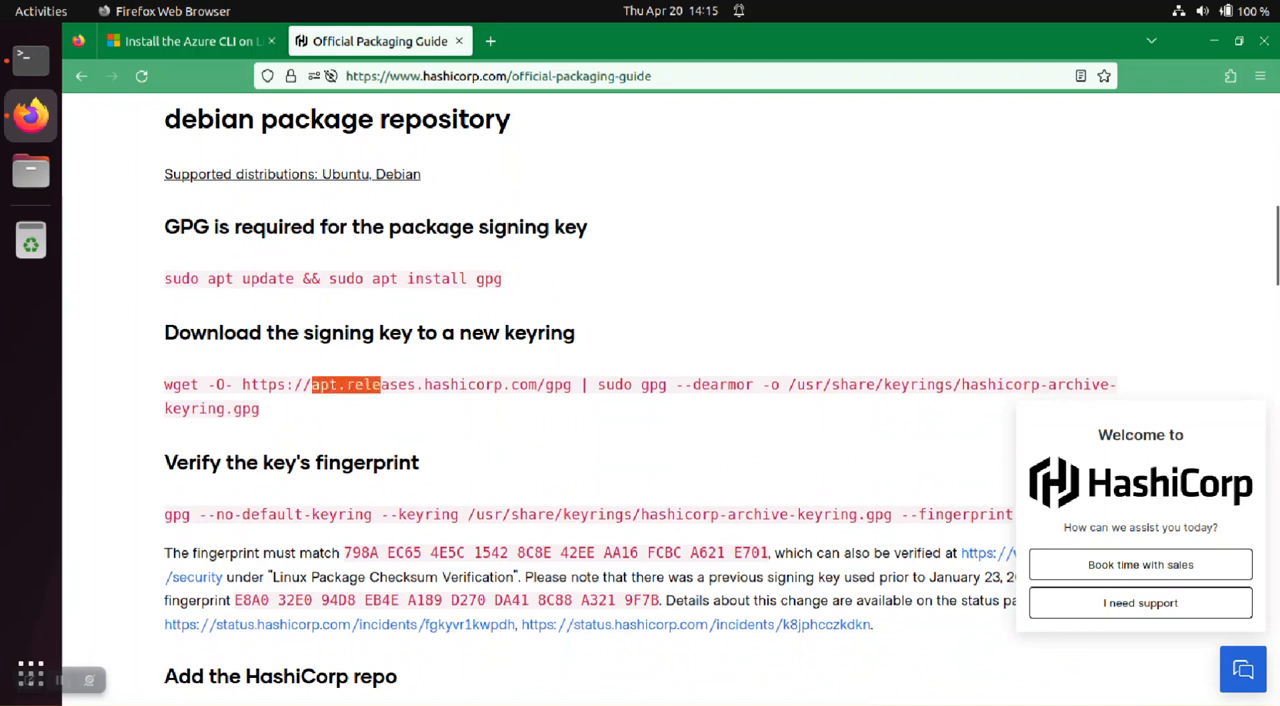
left_click_drag(313, 384, 537, 384)
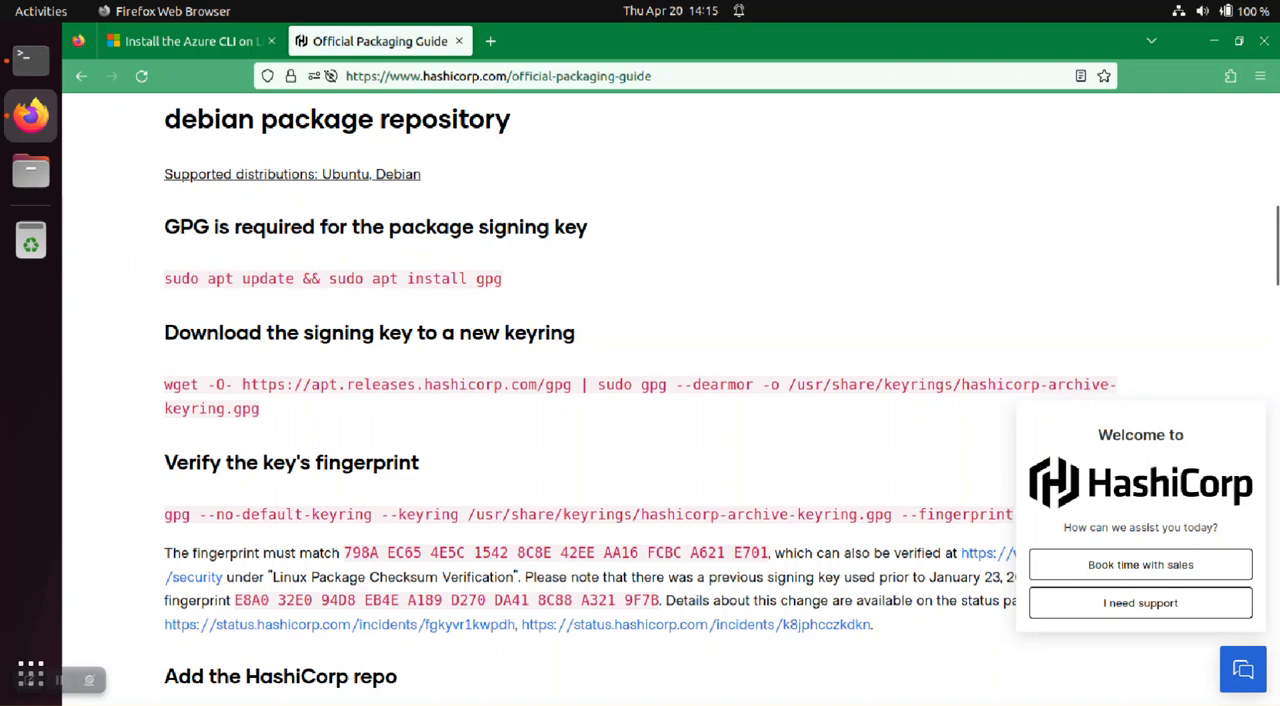
double_click(870, 384)
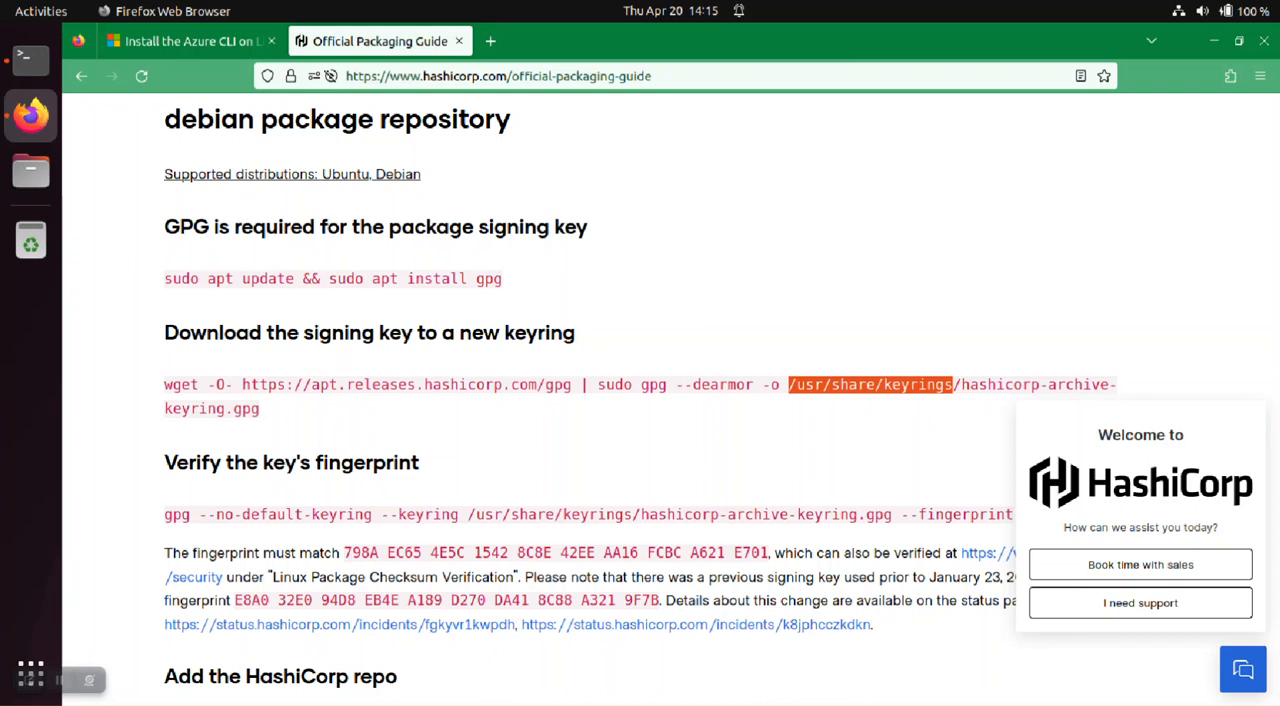
left_click(30, 57)
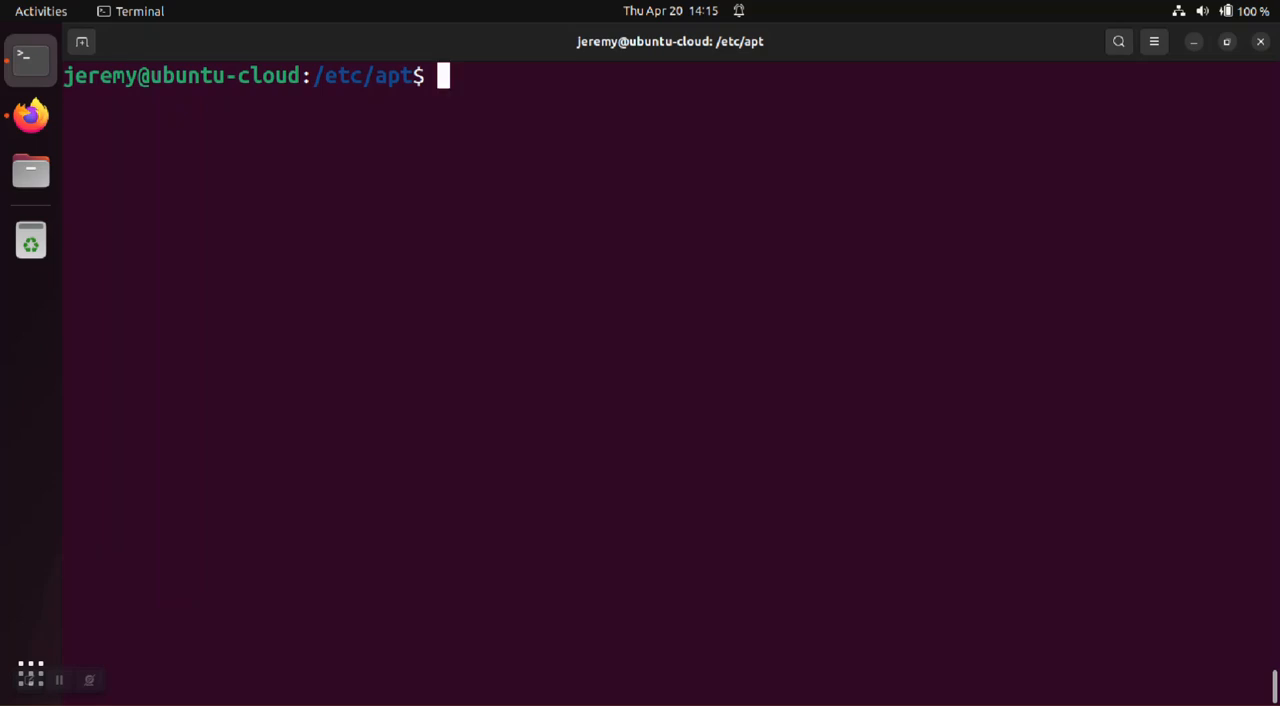
type("ls -lah")
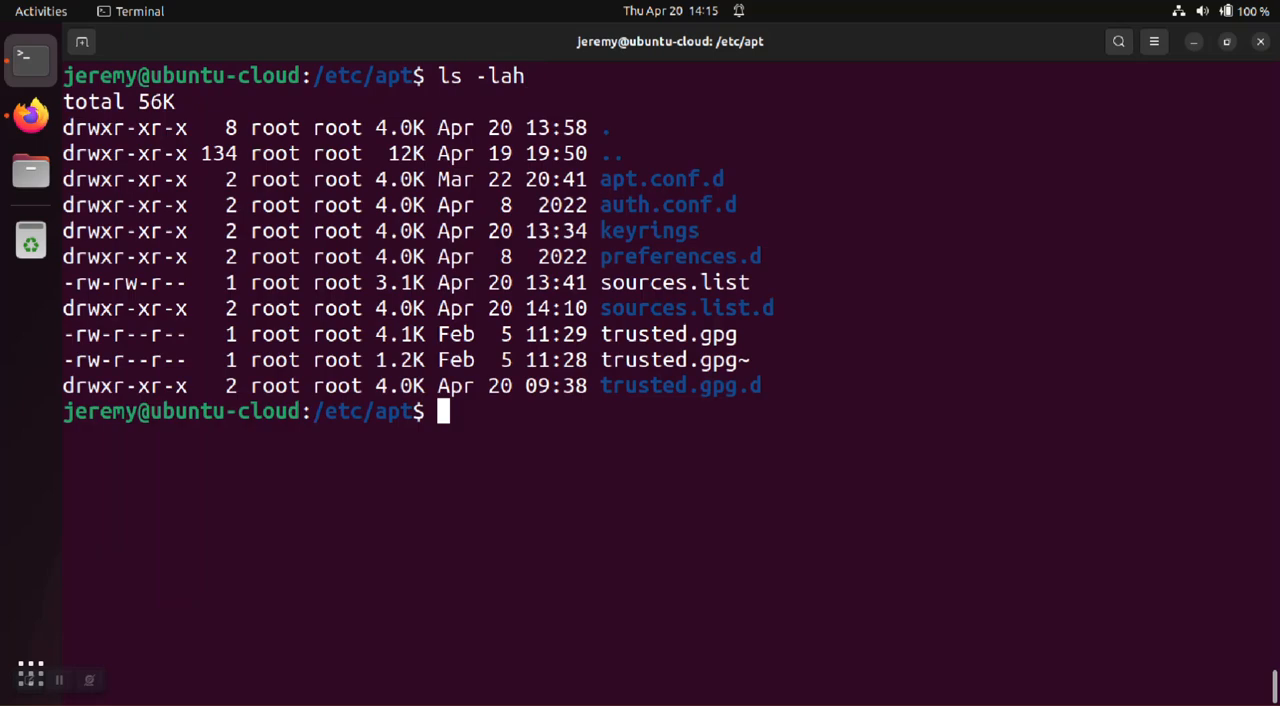
double_click(649, 231)
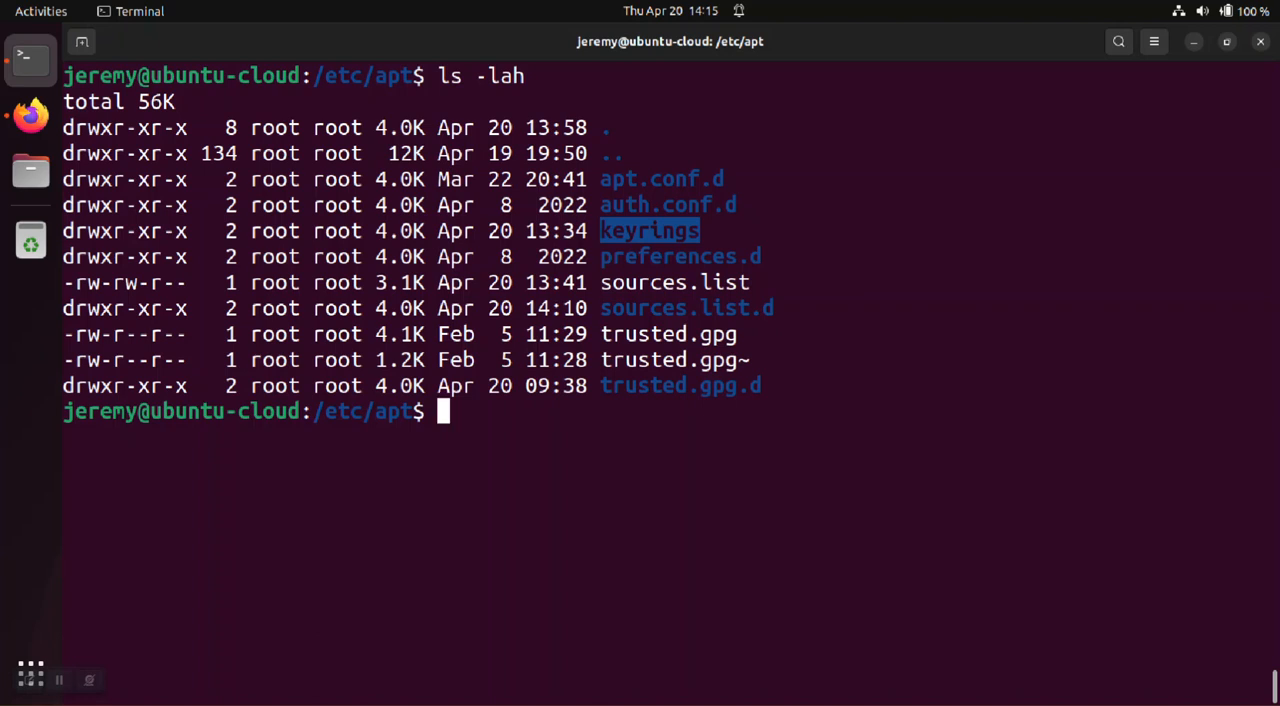
type("cd")
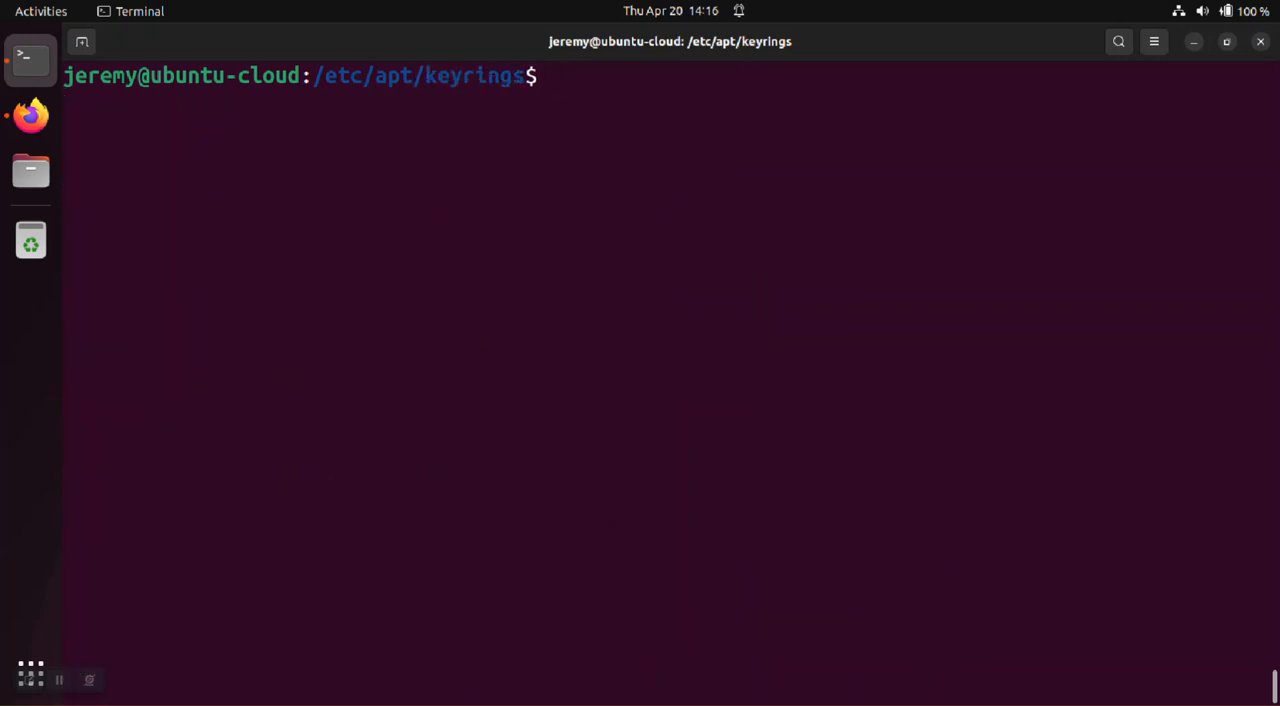
type("cat")
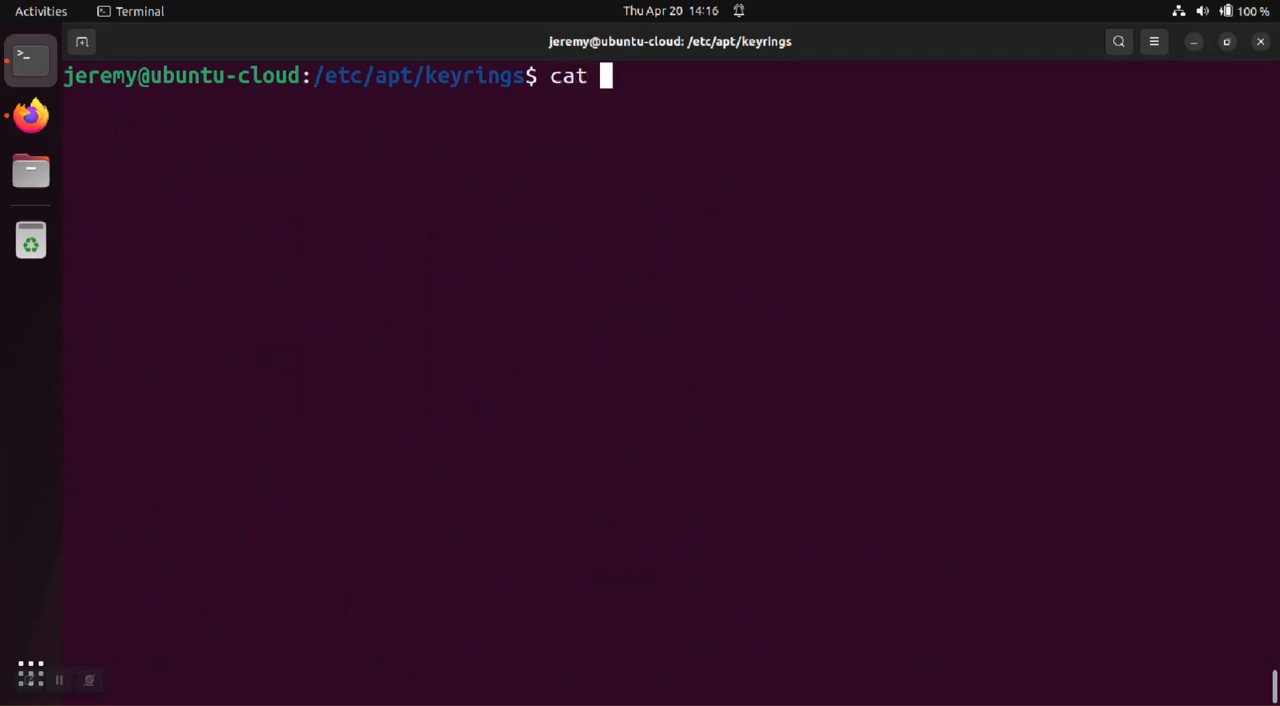
type("ha")
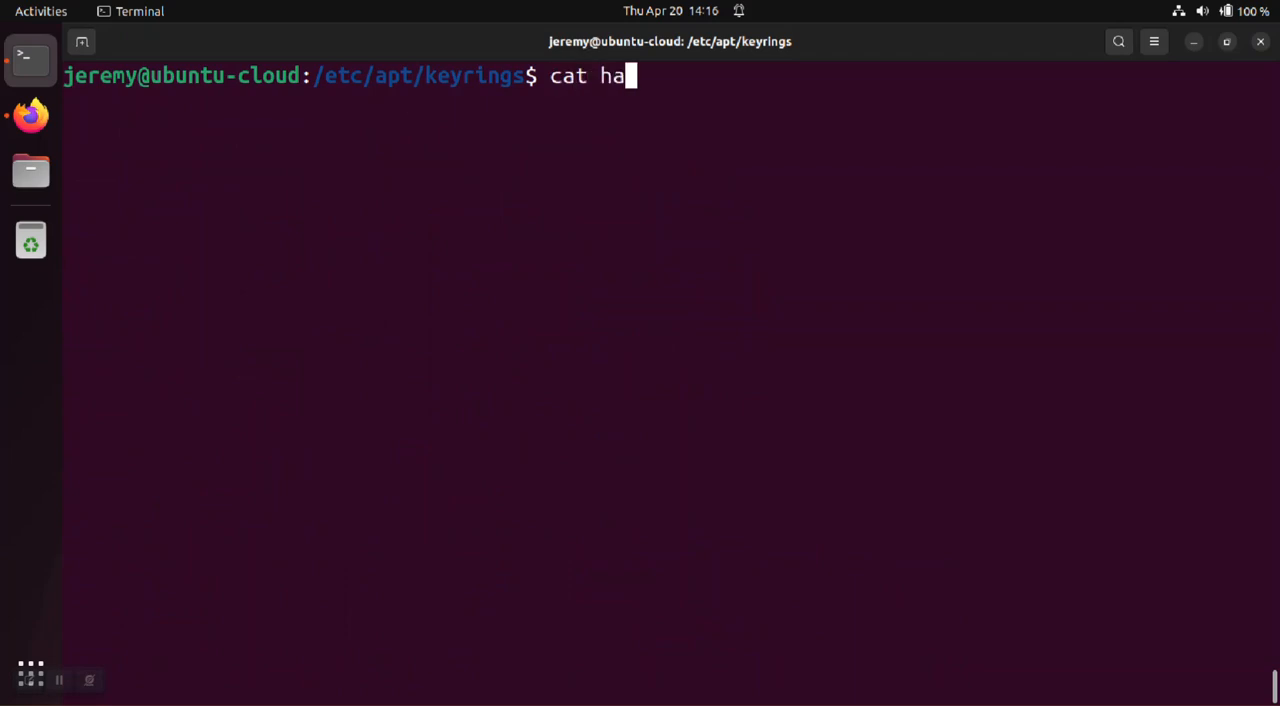
type("shicorp-archive-keyring.gpg |")
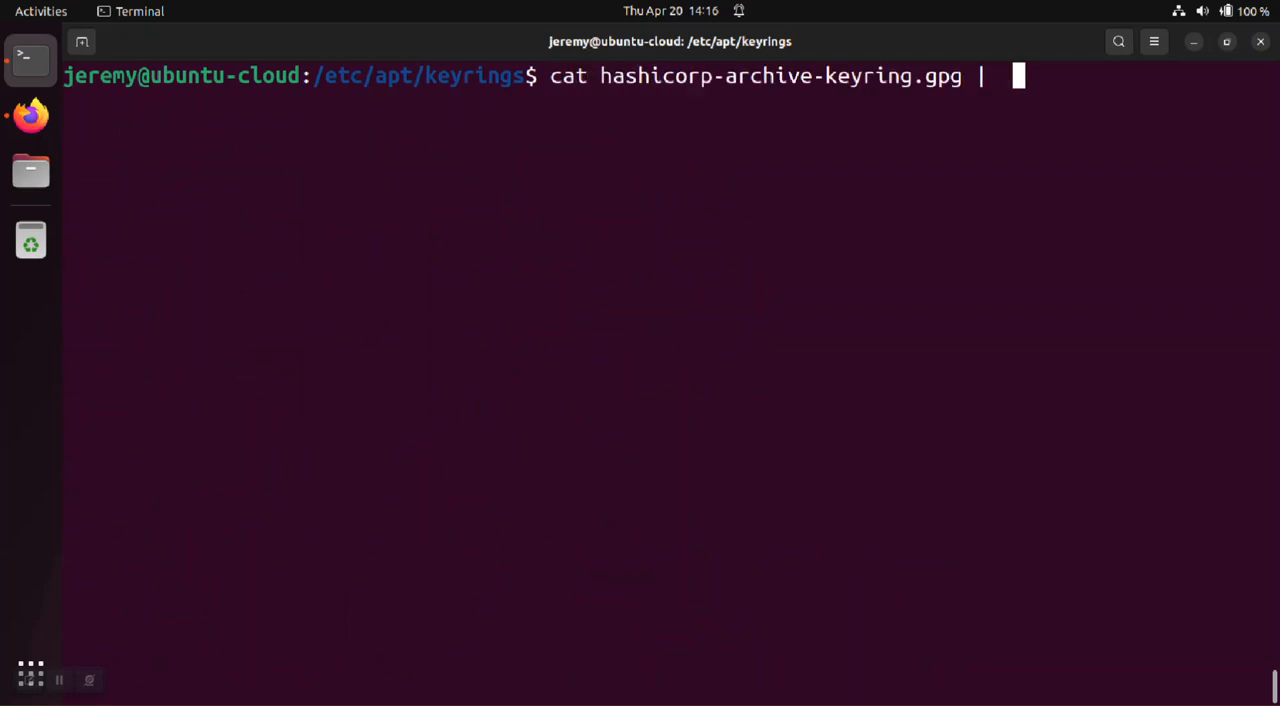
type("sudo")
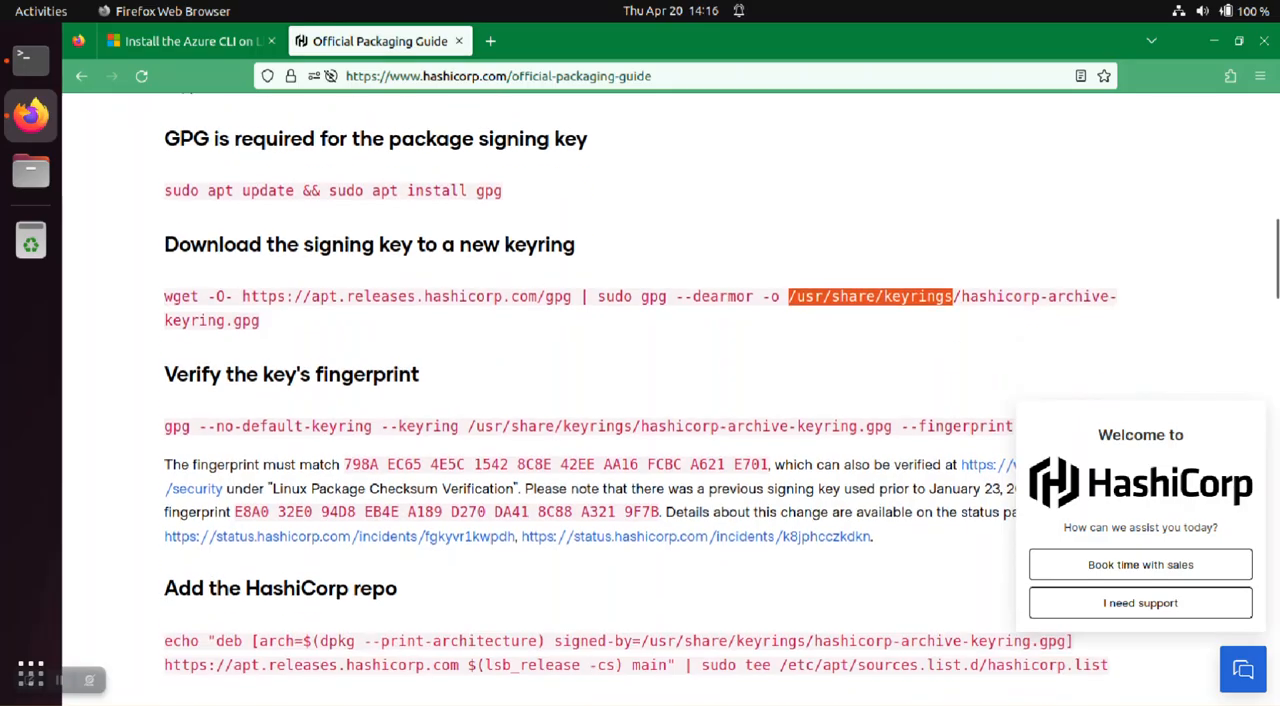
scroll("down", 3)
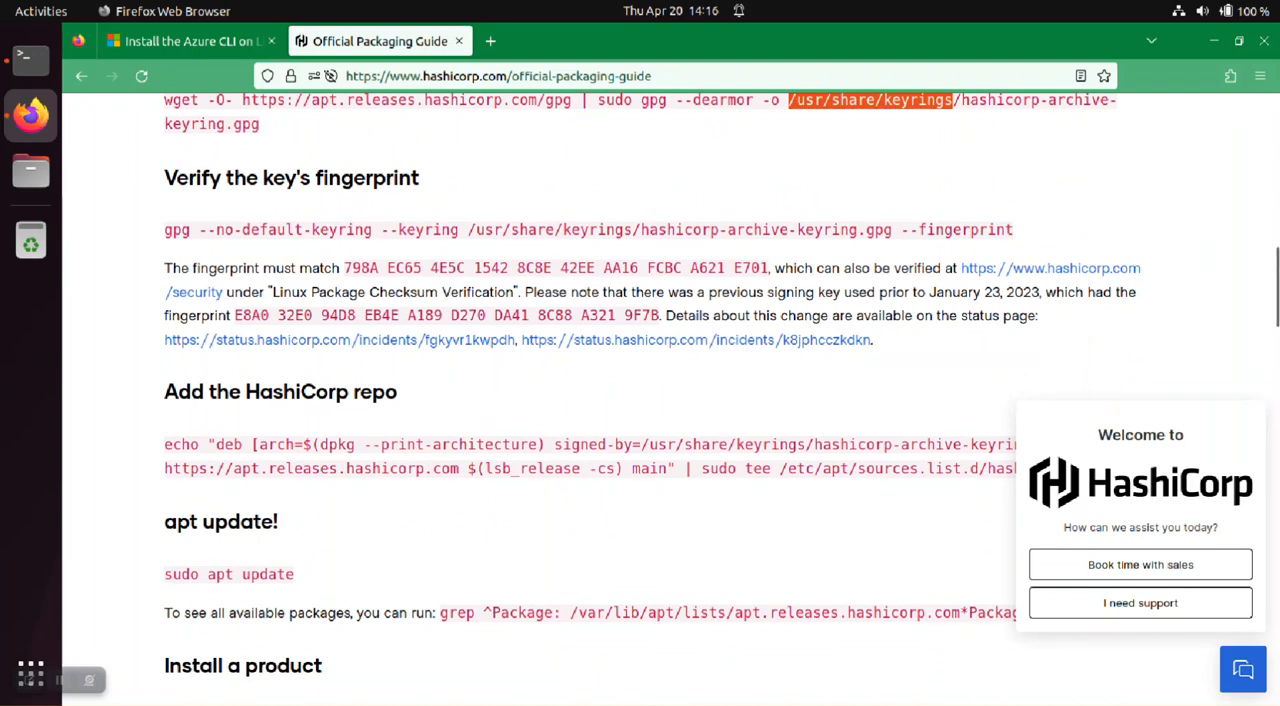
left_click(30, 58)
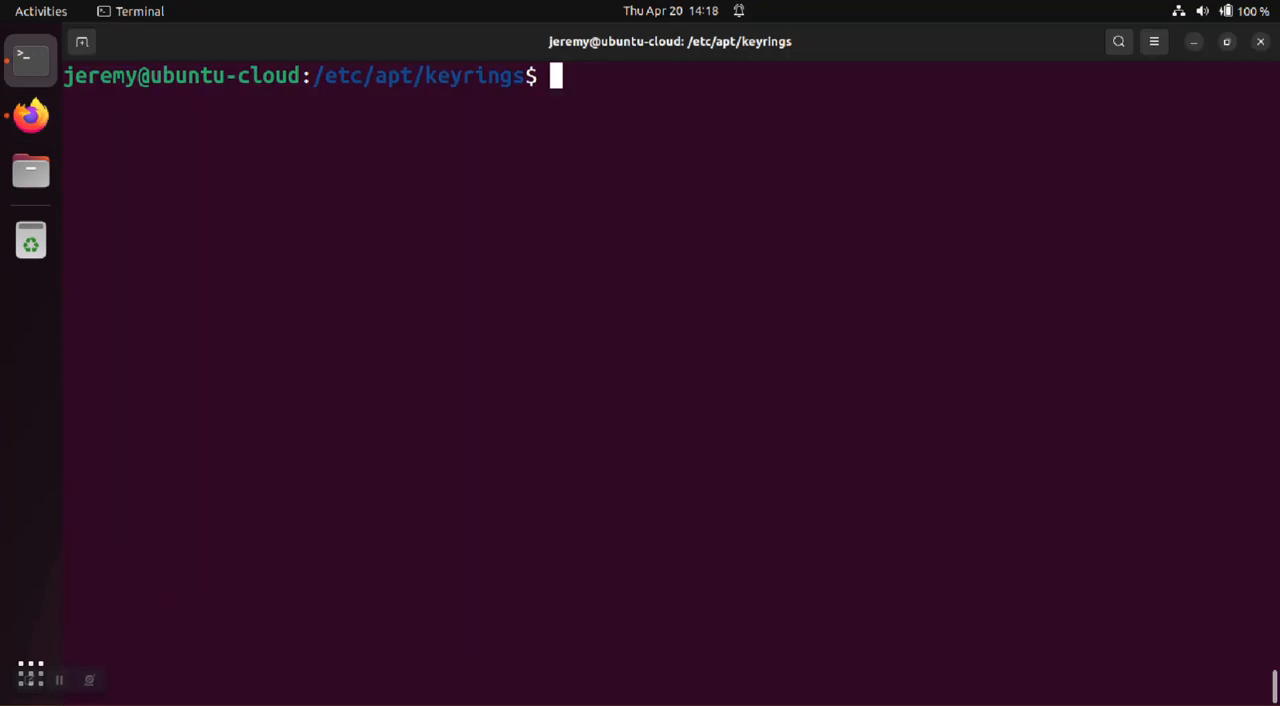
Return to /etc/apt, list its contents, then change into sources.list.d.
type("cd ..")
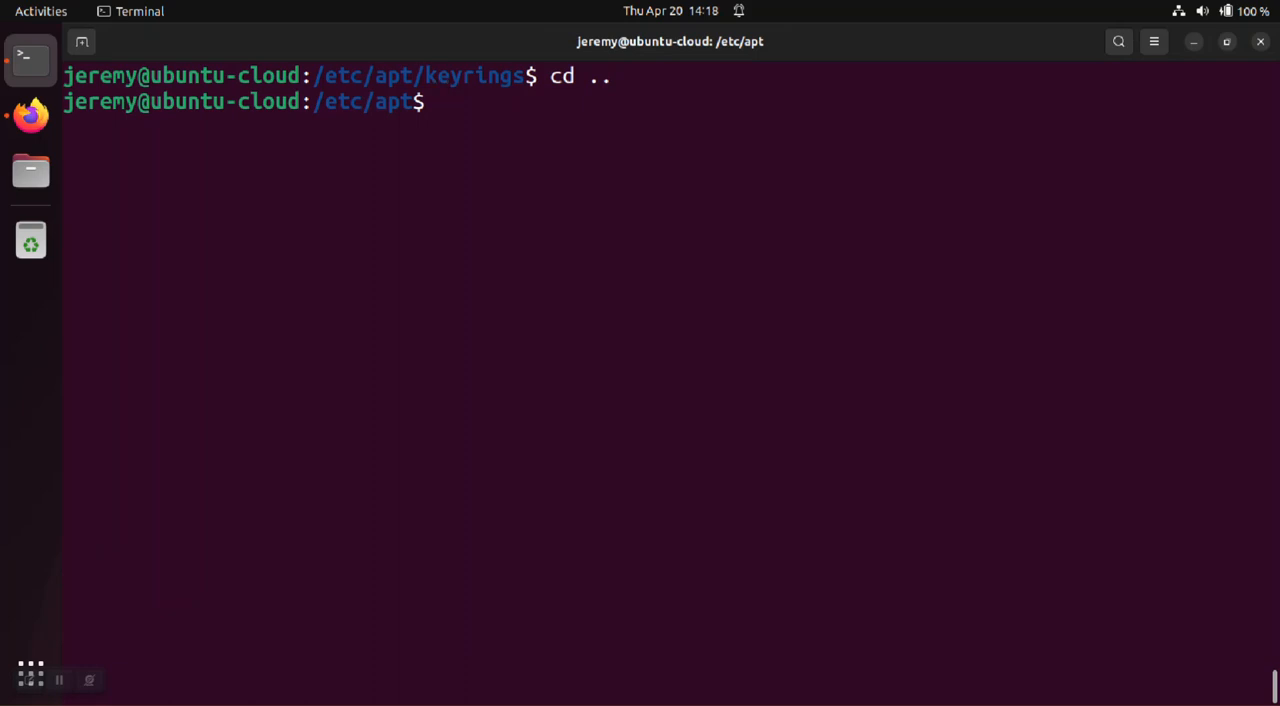
type("ls")
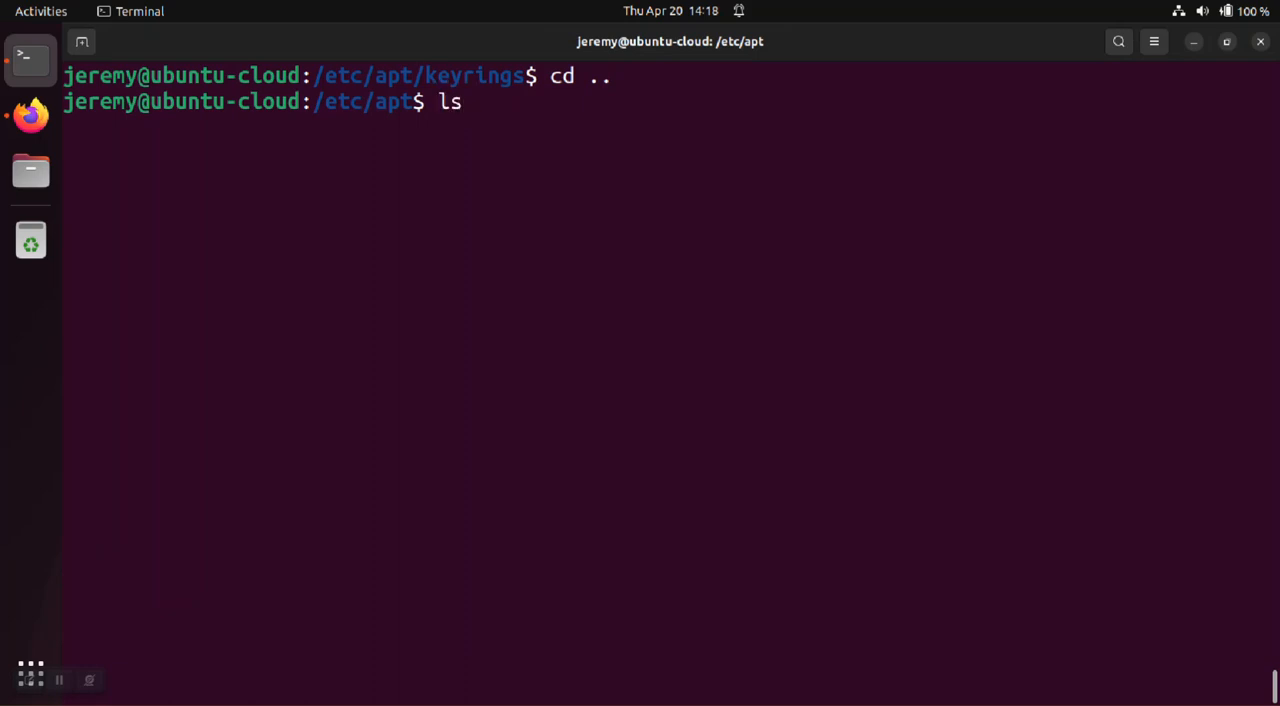
type("-lah")
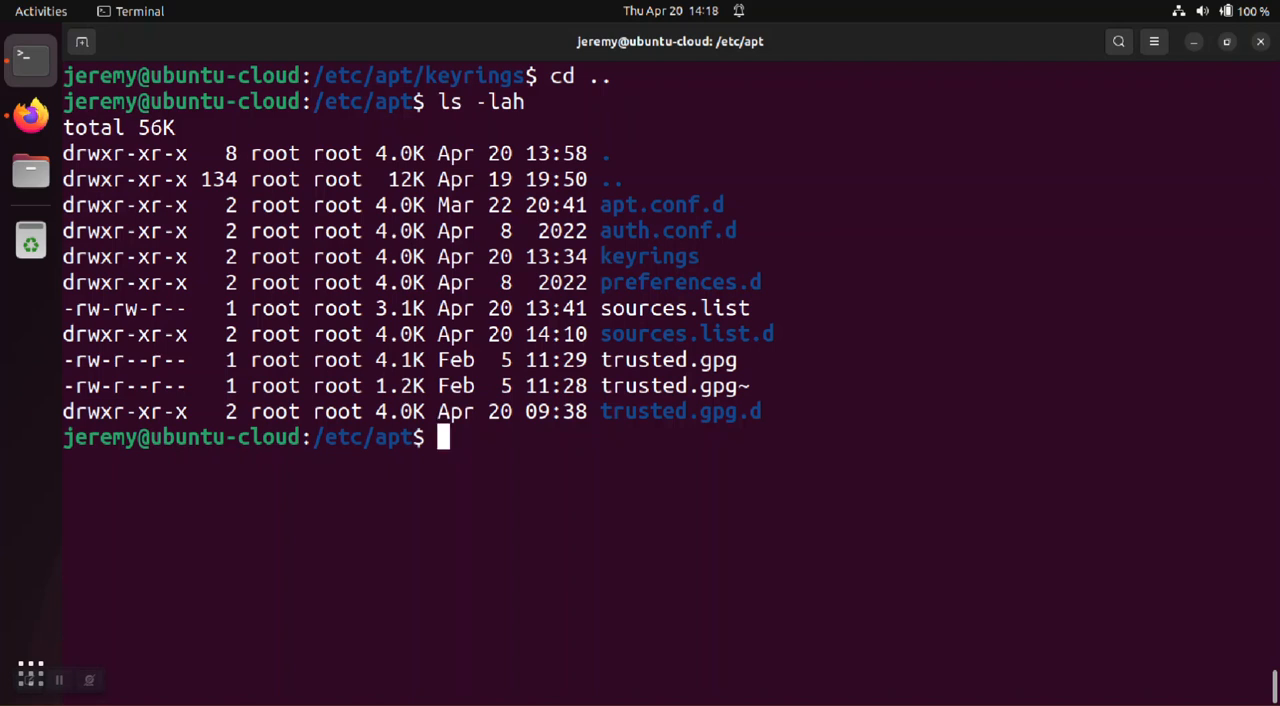
type("cat")
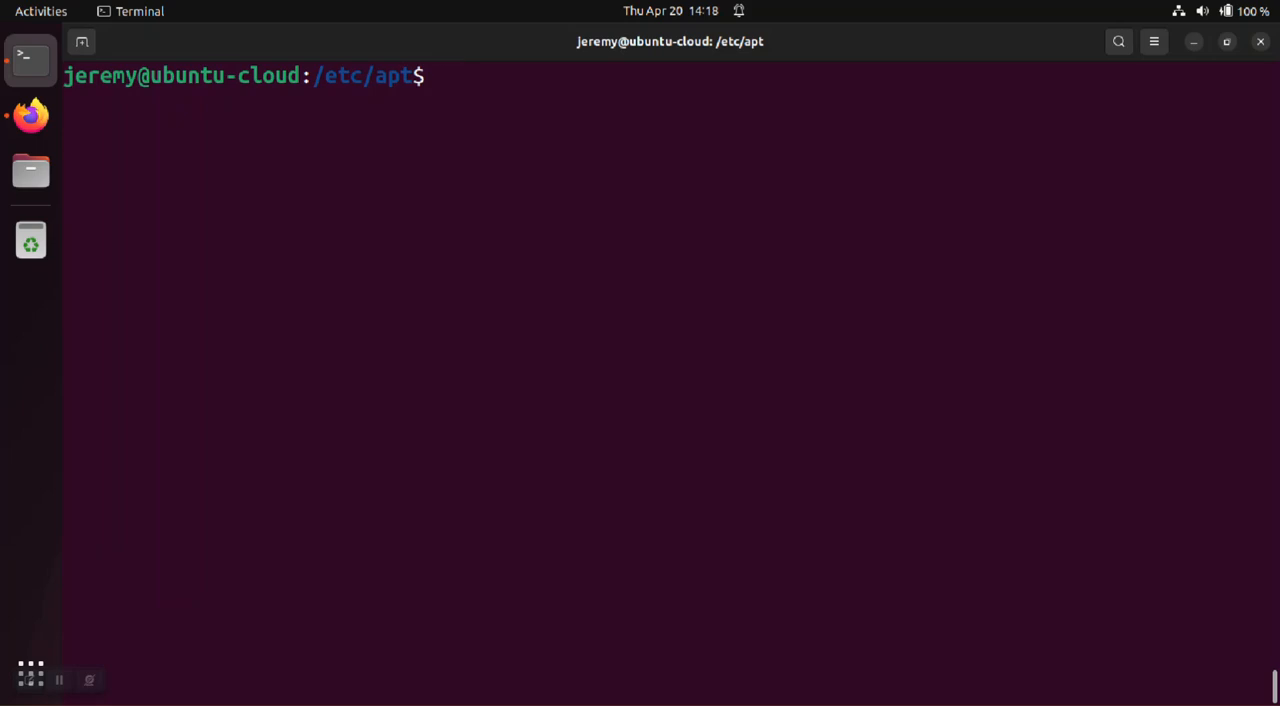
type("ls -lah")
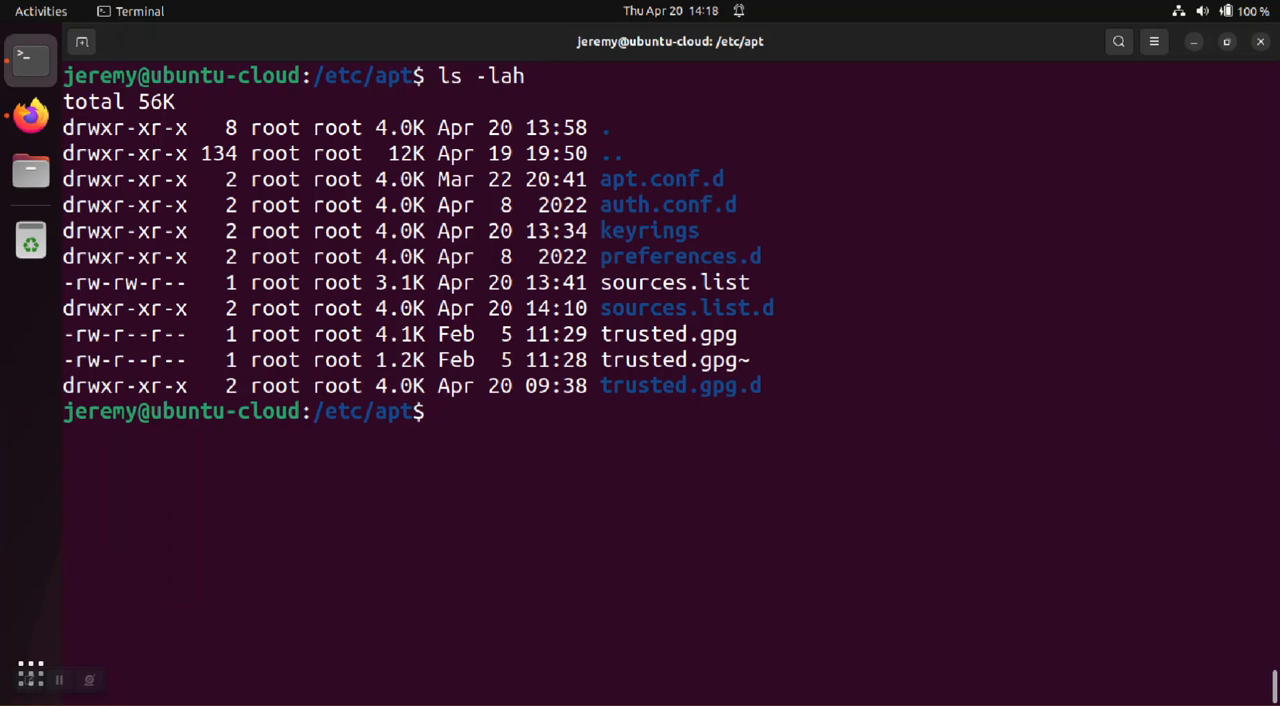
type("cd sources.list.d/")
type("ls")
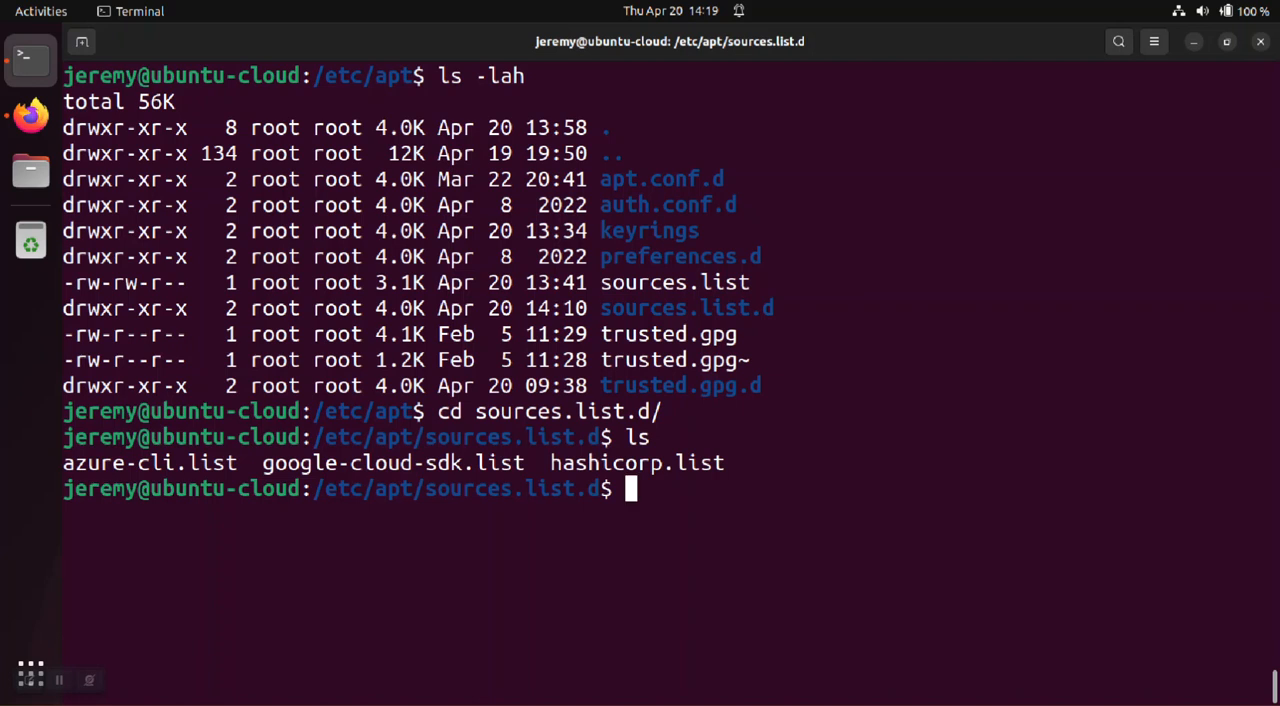
Show hashicorp.list's deb lines, then open it in nano with sudo.
type("cat hashicorp.list")
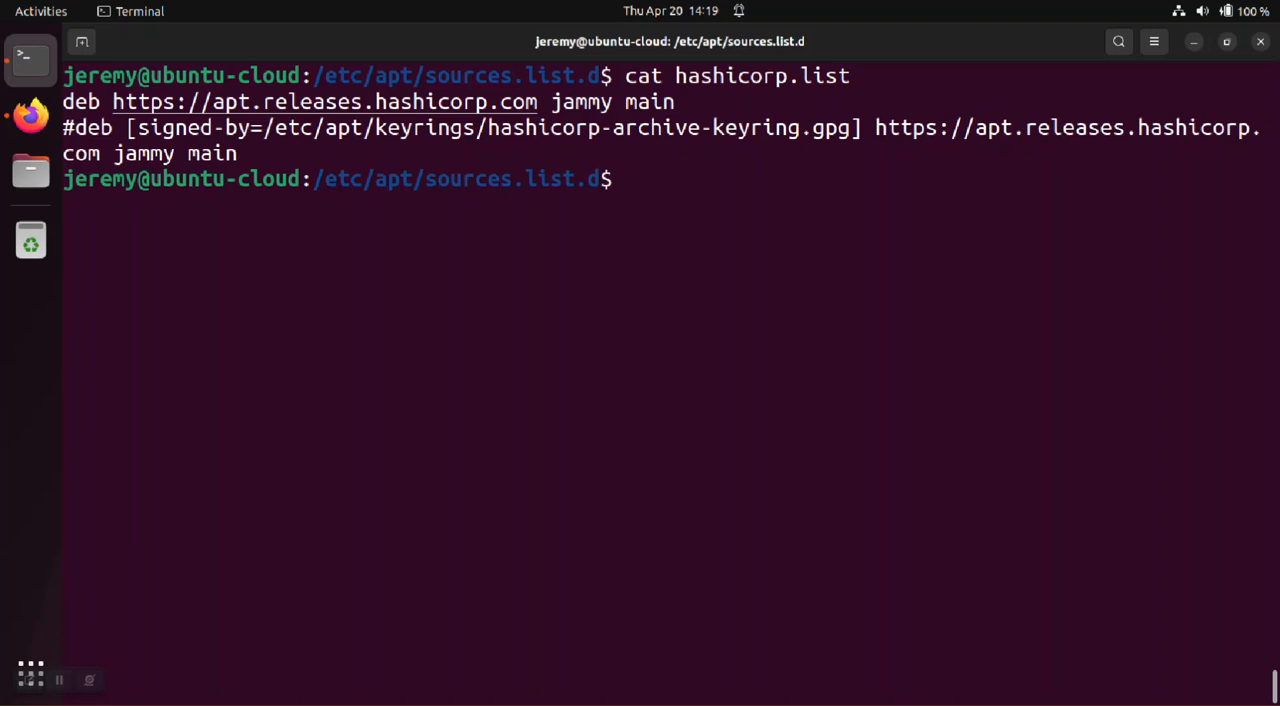
type("s")
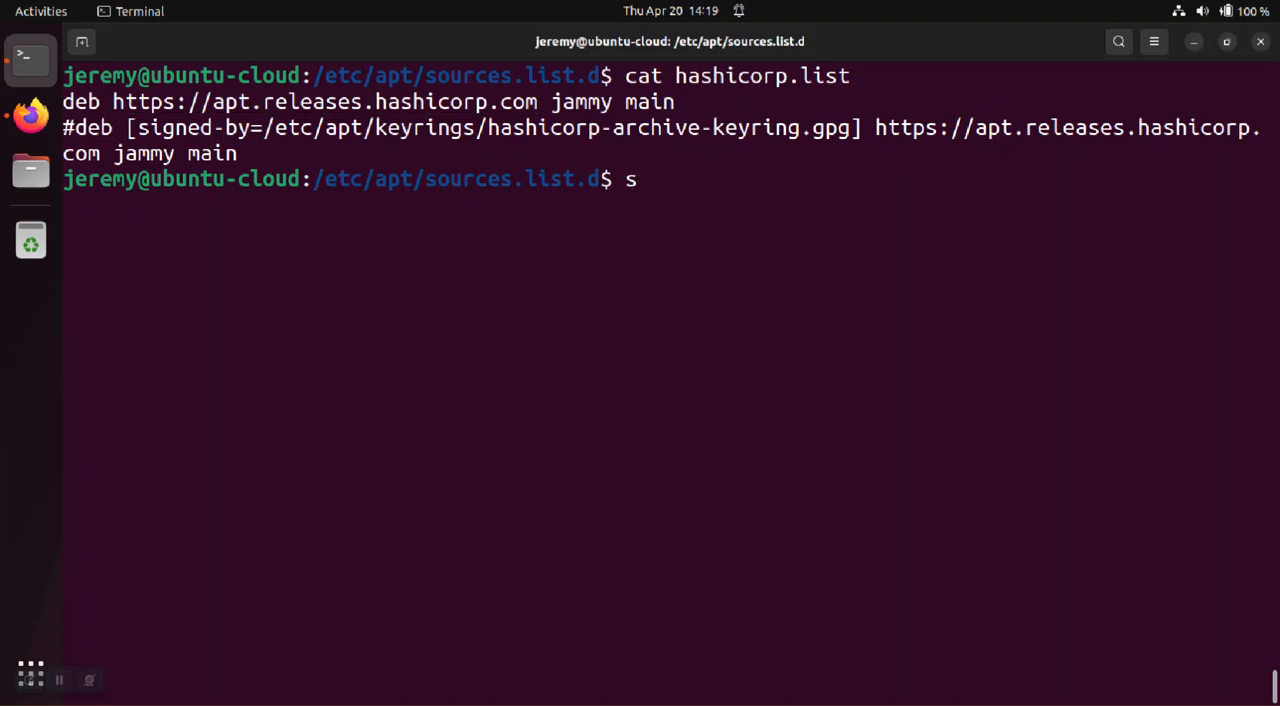
type("udo")
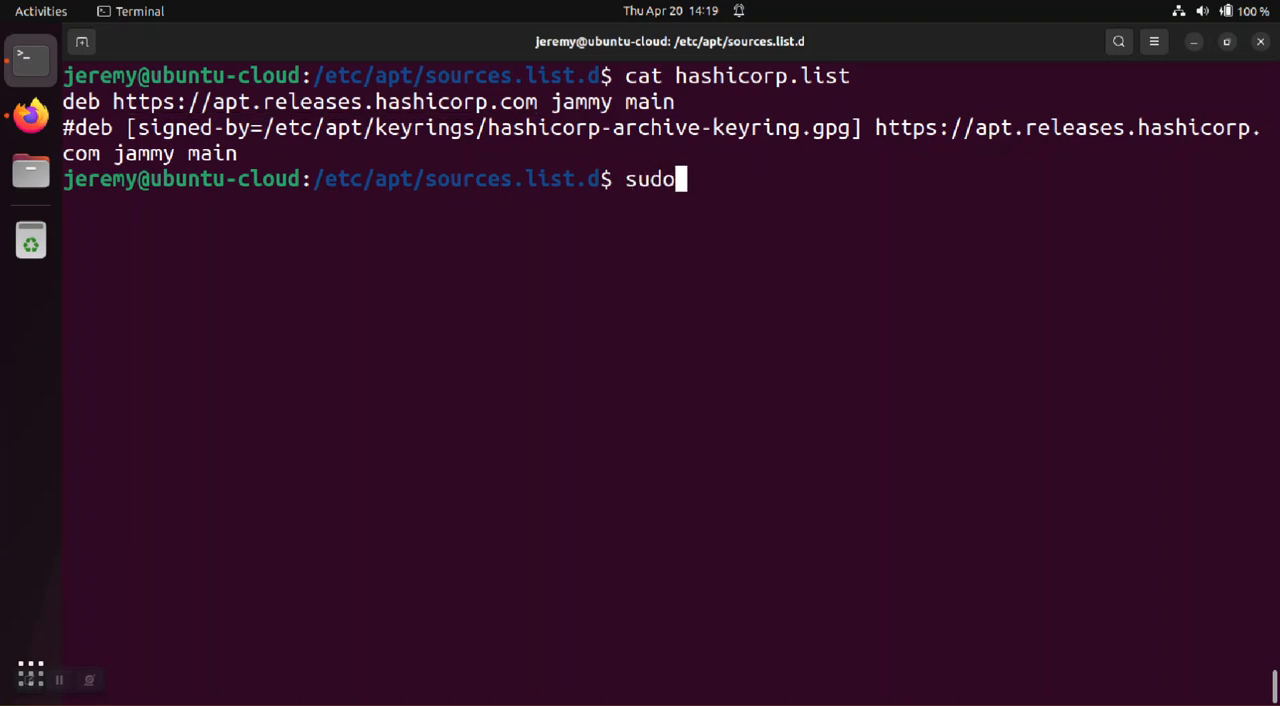
type("nano")
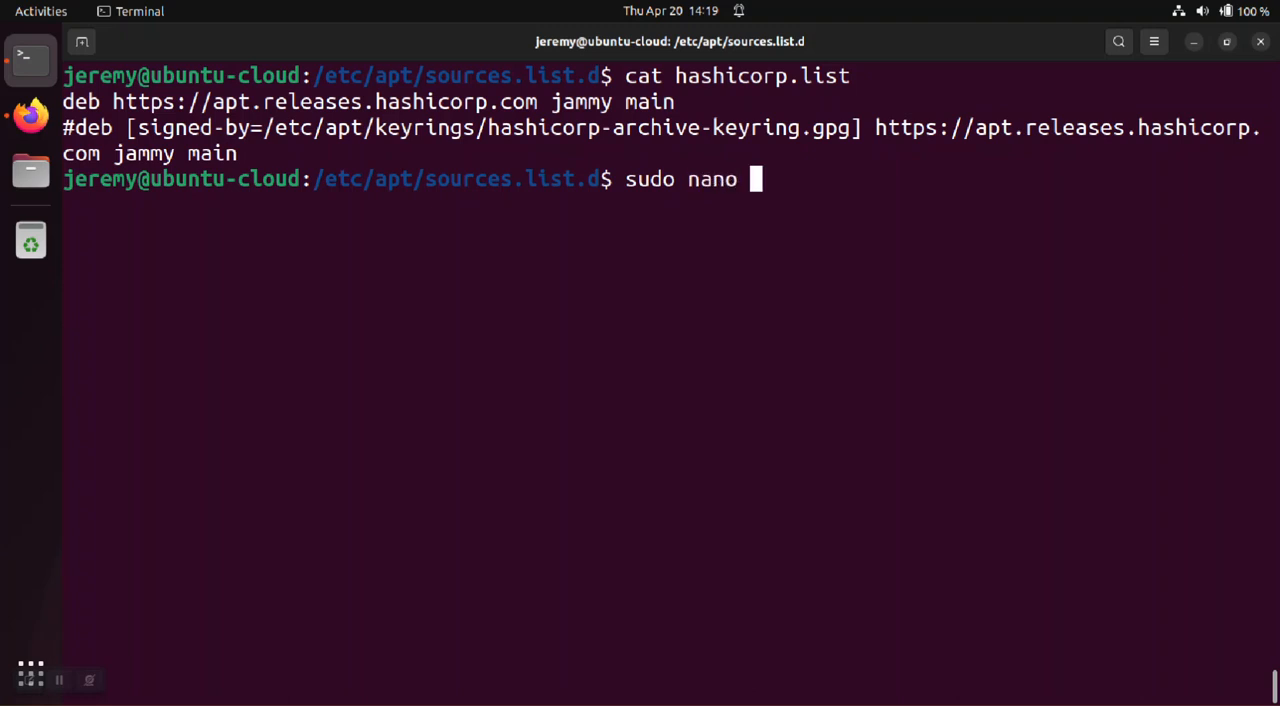
key("Return")
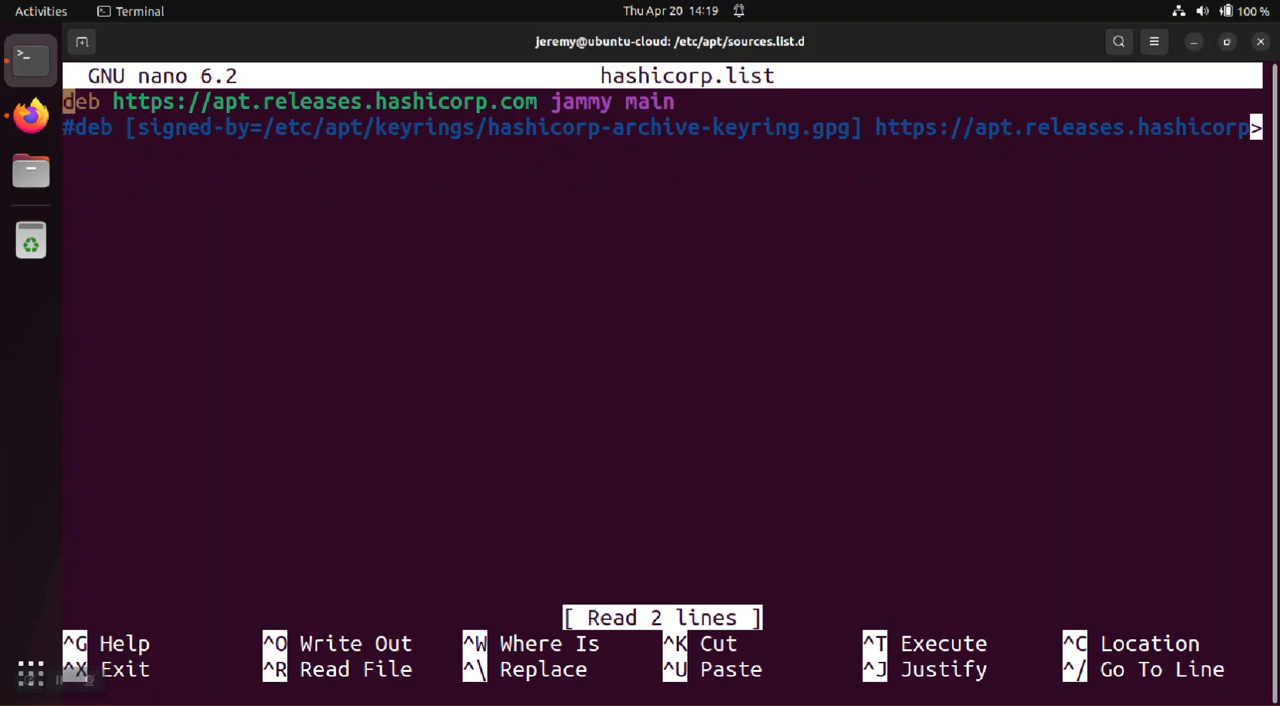
Cut the unsigned deb line and keep the signed-by keyring line, trialling an amd64 option.
key("^K")
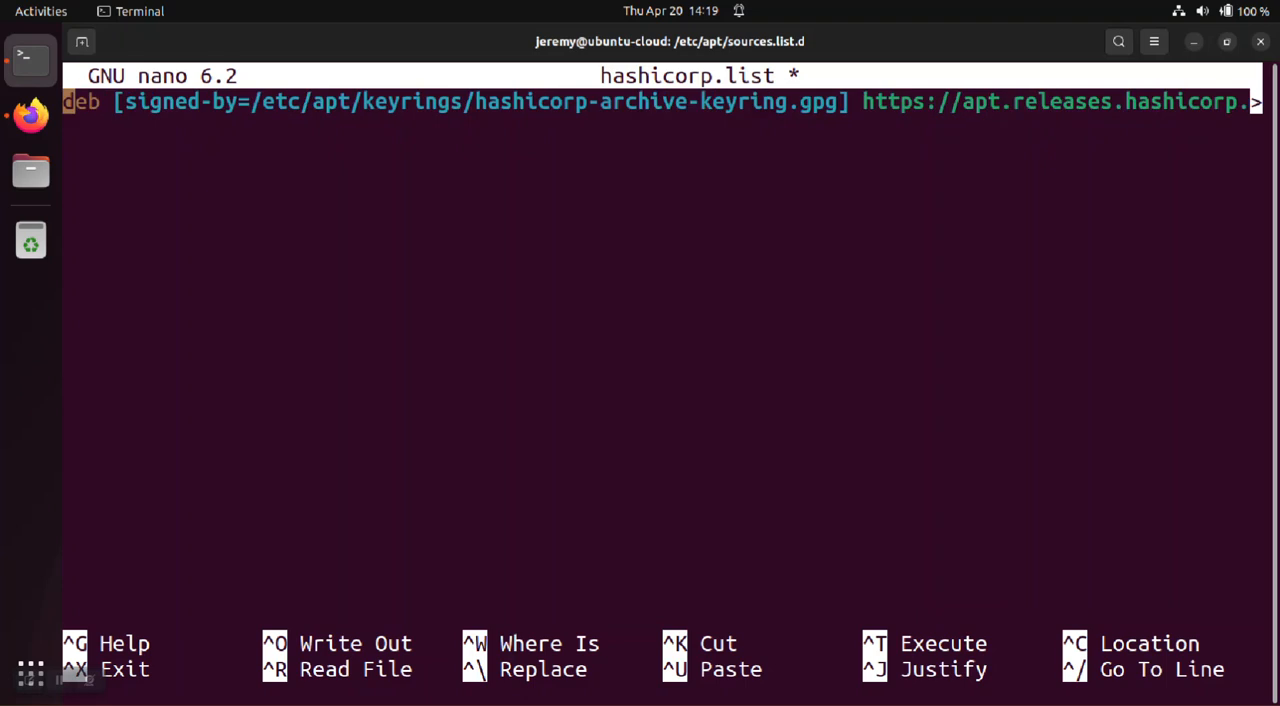
double_click(180, 101)
type("arch=amd")
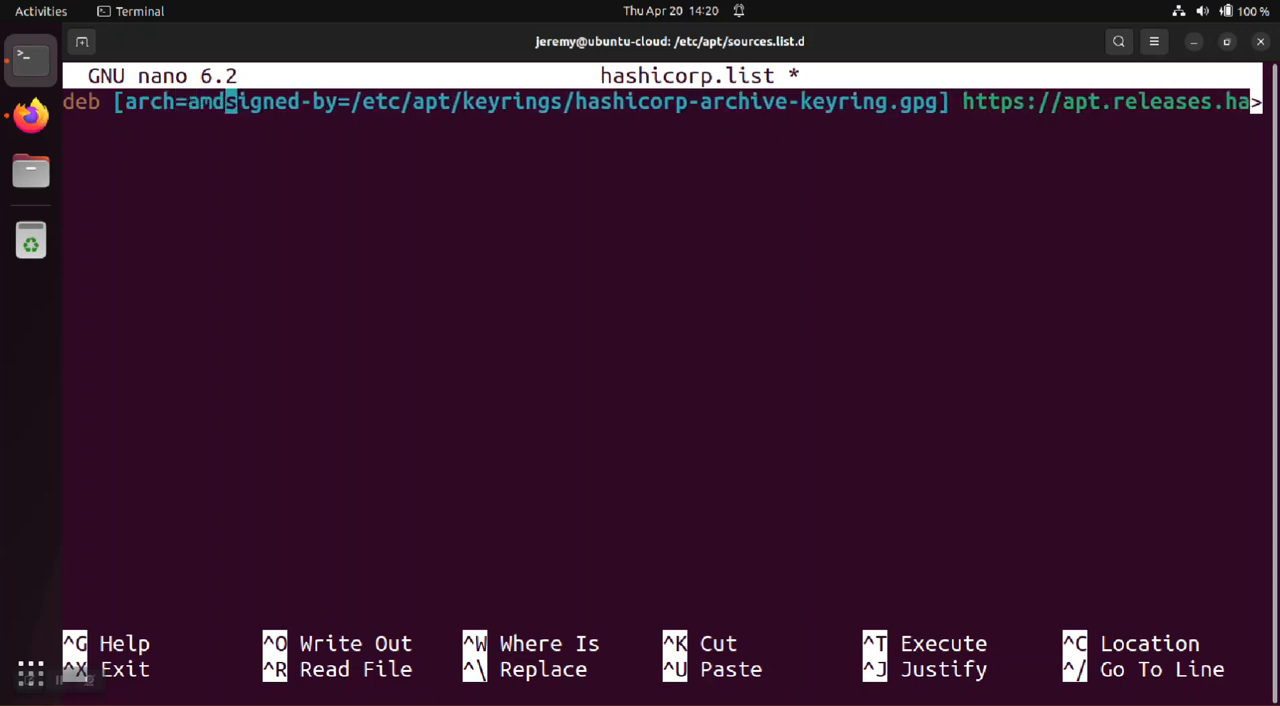
type("64")
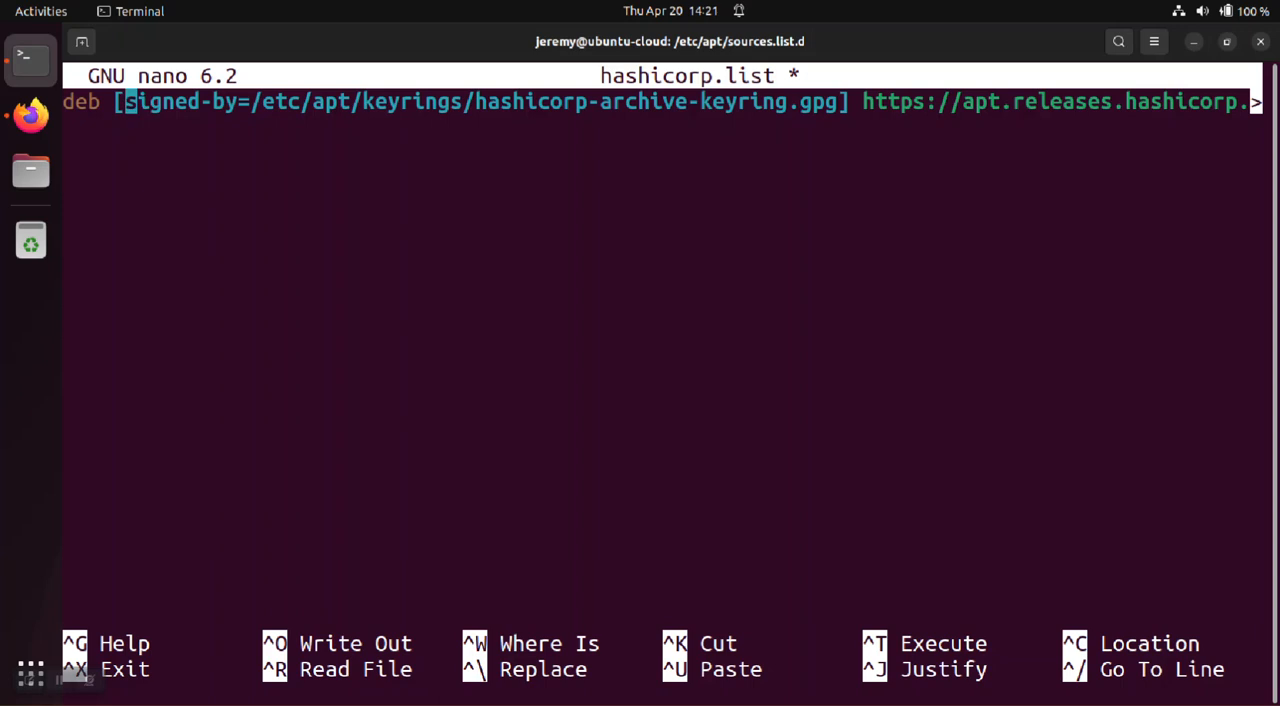
Save hashicorp.list, exit nano, and start sudo apt update.
key("ctrl+x")
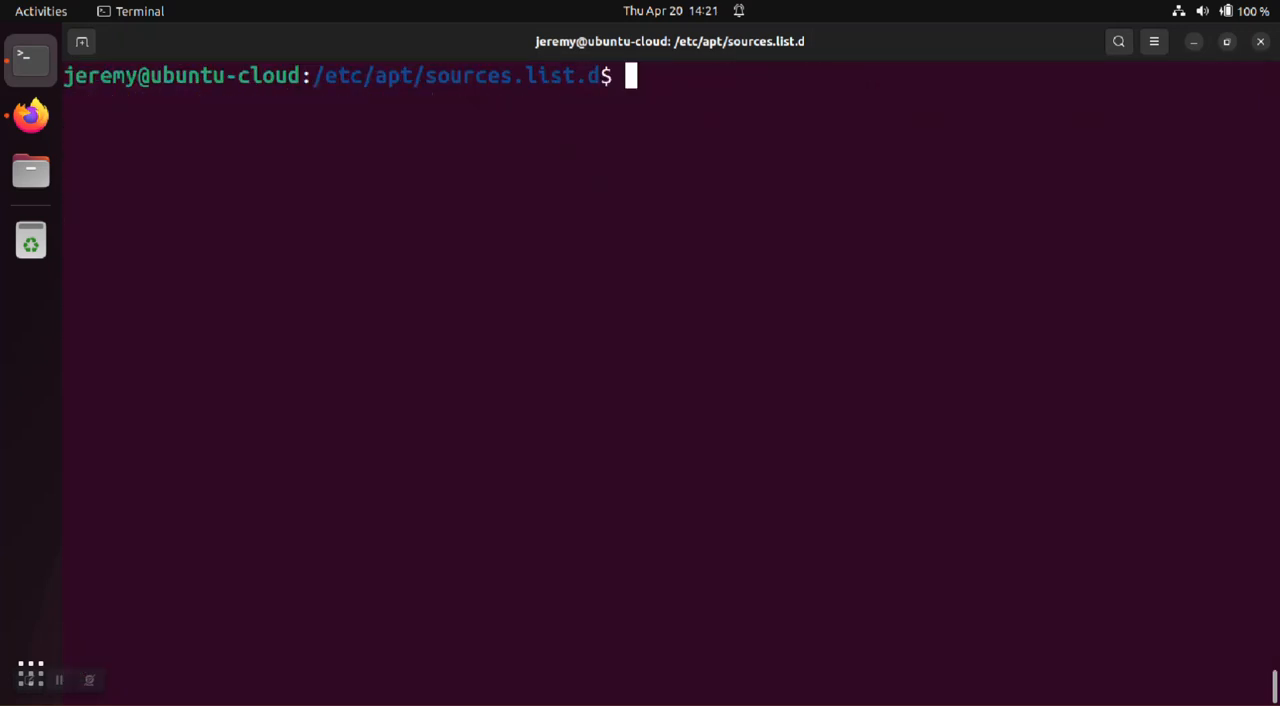
type("sudo apt update")
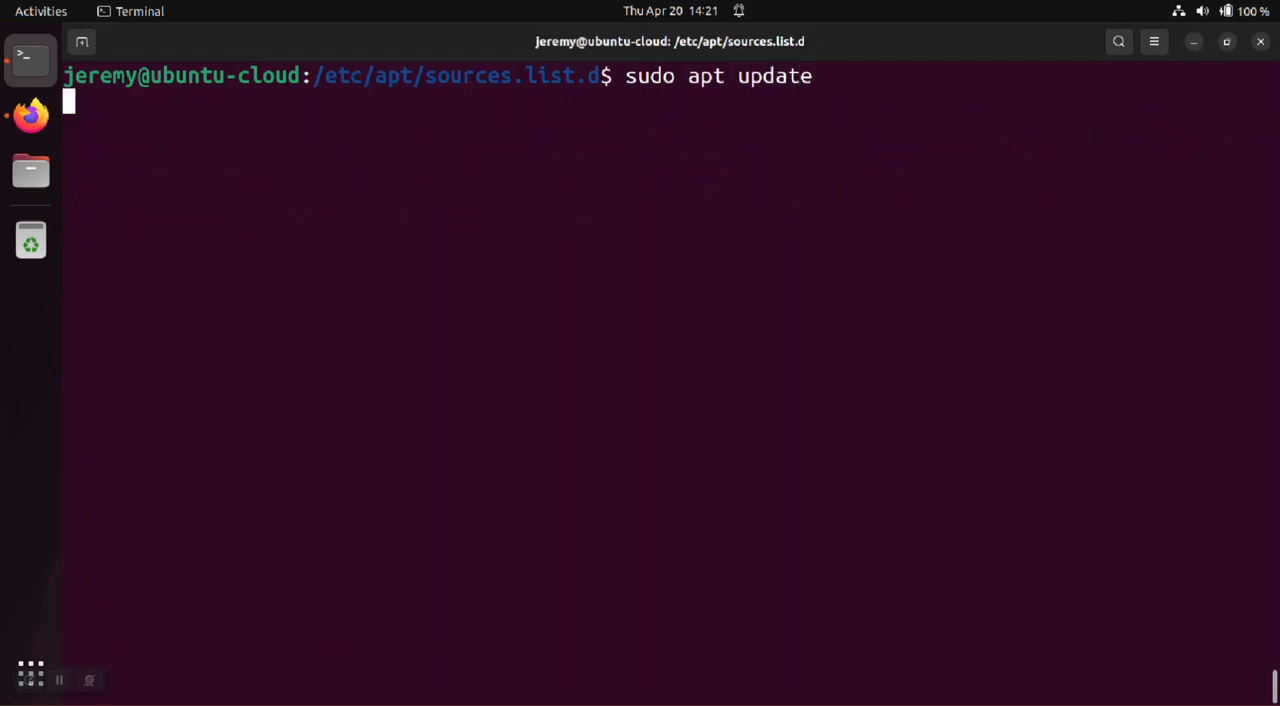